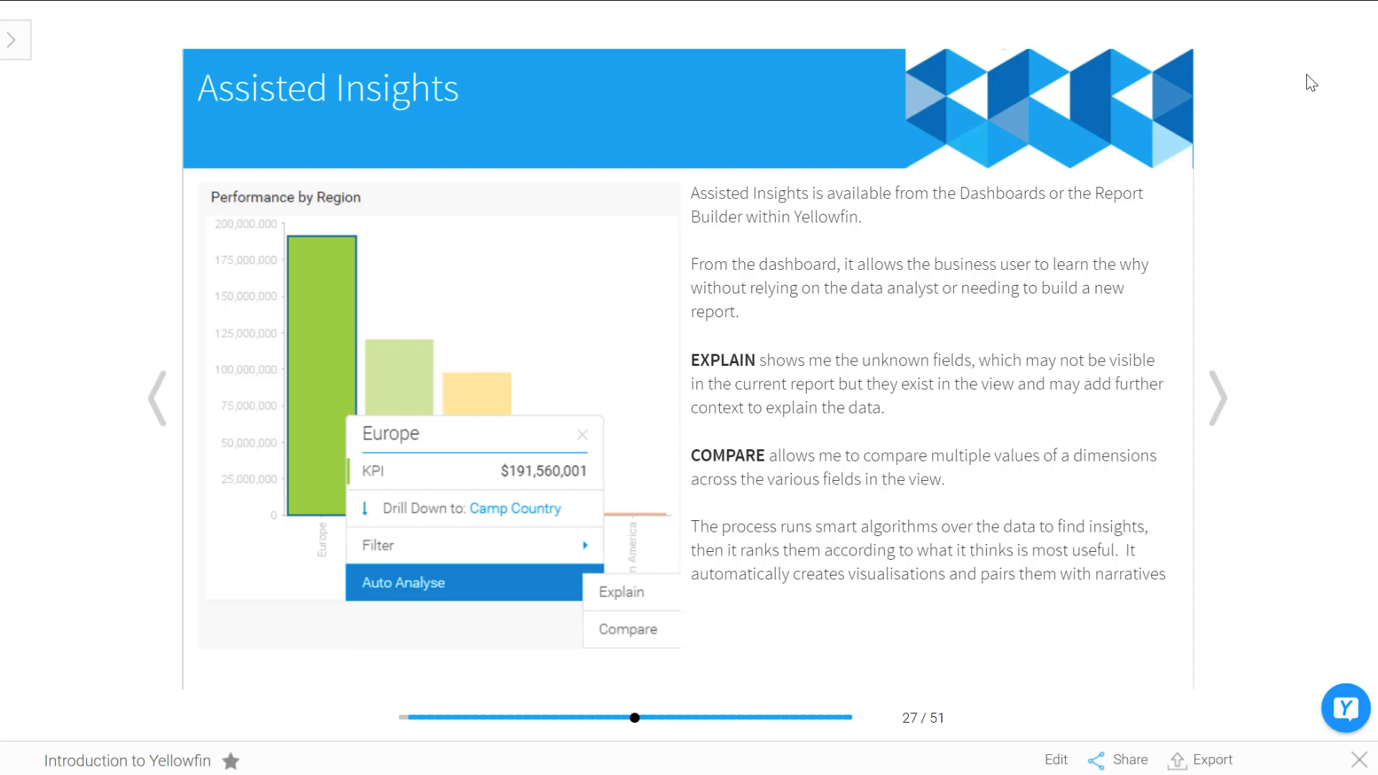
mouse_move(1360, 749)
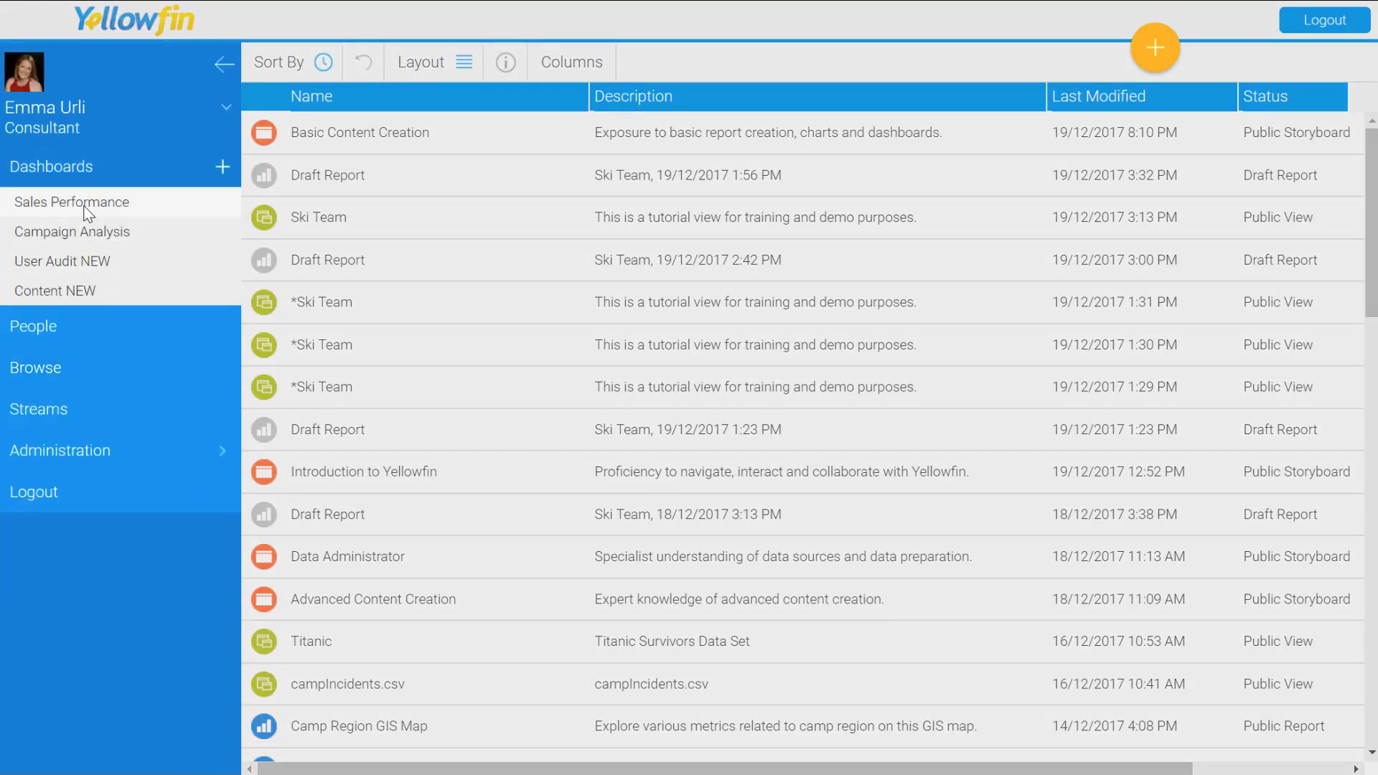
- Open the Sales Performance dashboard and scroll down to the Performance by Region chart
left_click(72, 201)
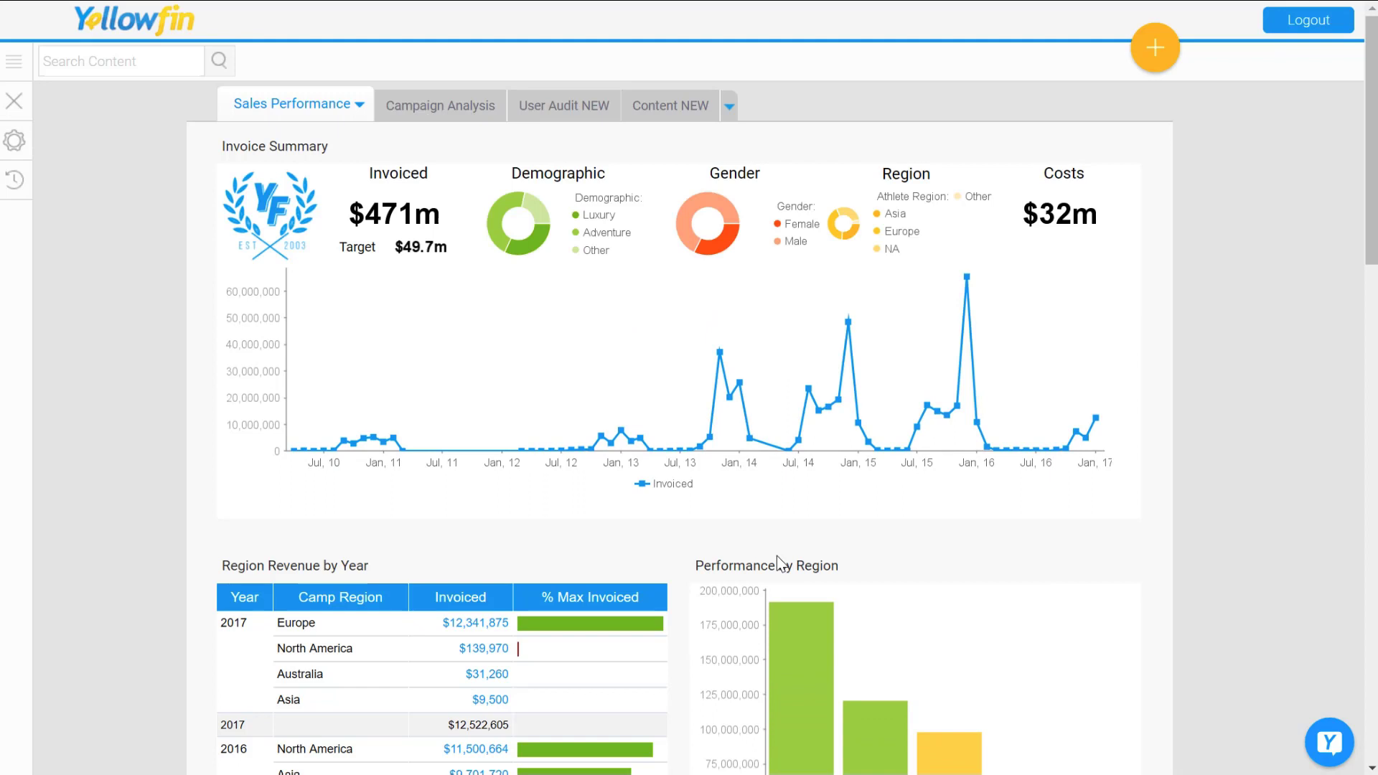
mouse_move(782, 533)
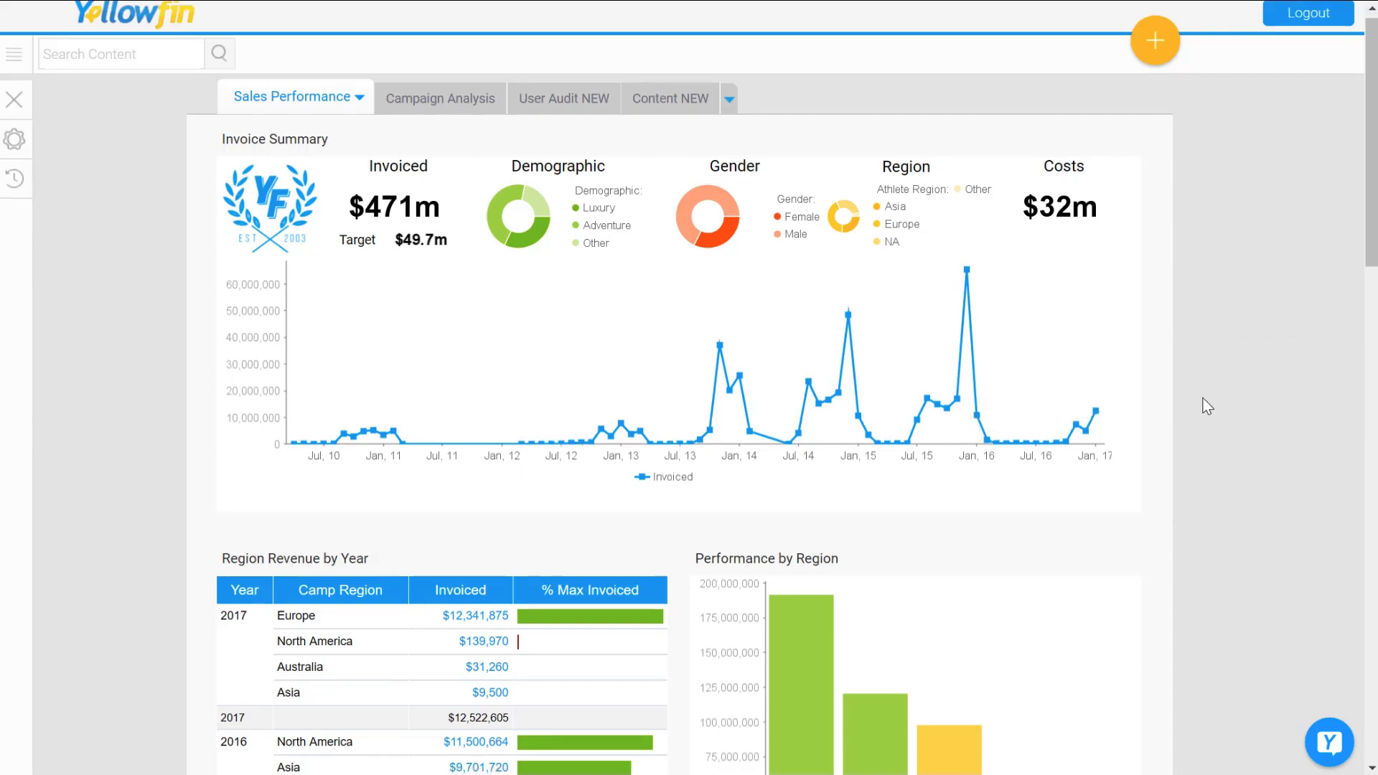
scroll("down", 3)
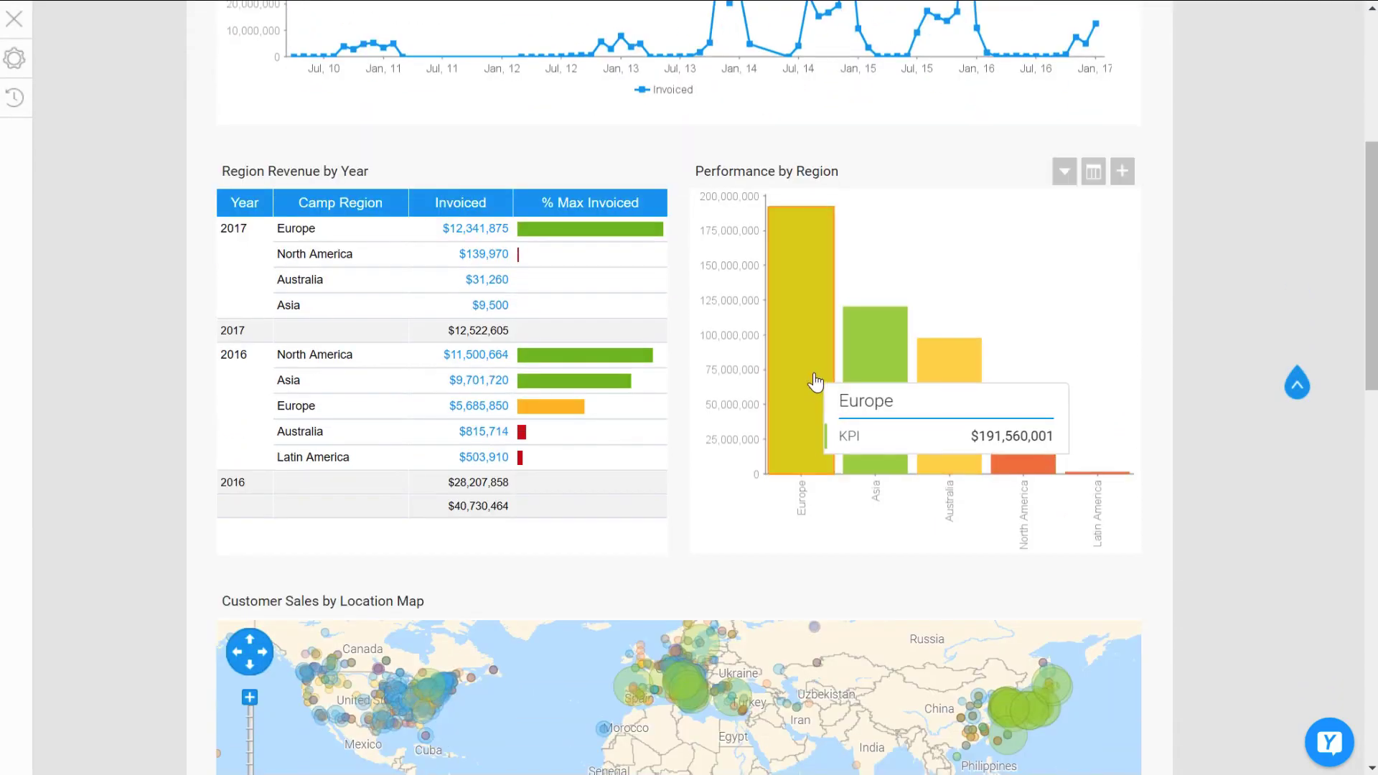
mouse_move(1213, 294)
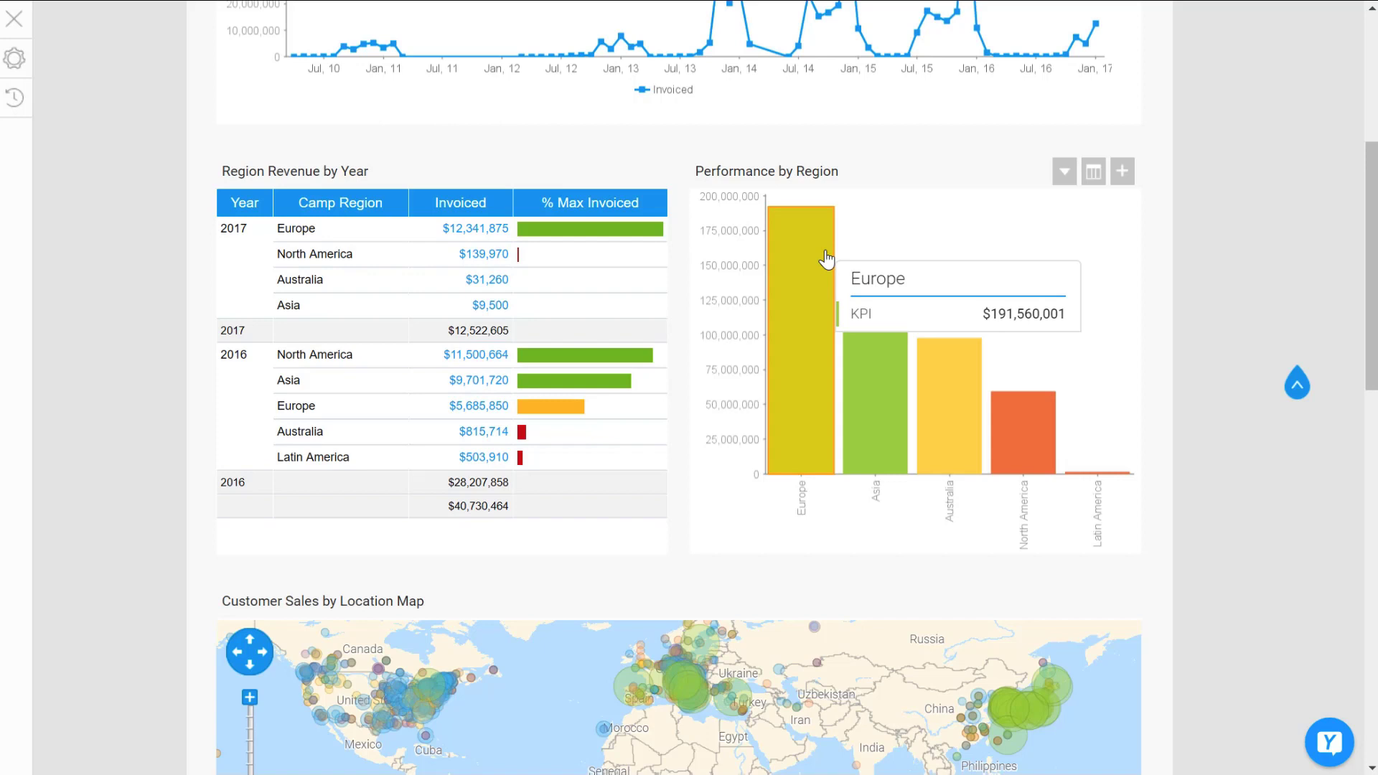
- Bring up the Auto Analyse options on Europe's Performance by Region bar
left_click(802, 255)
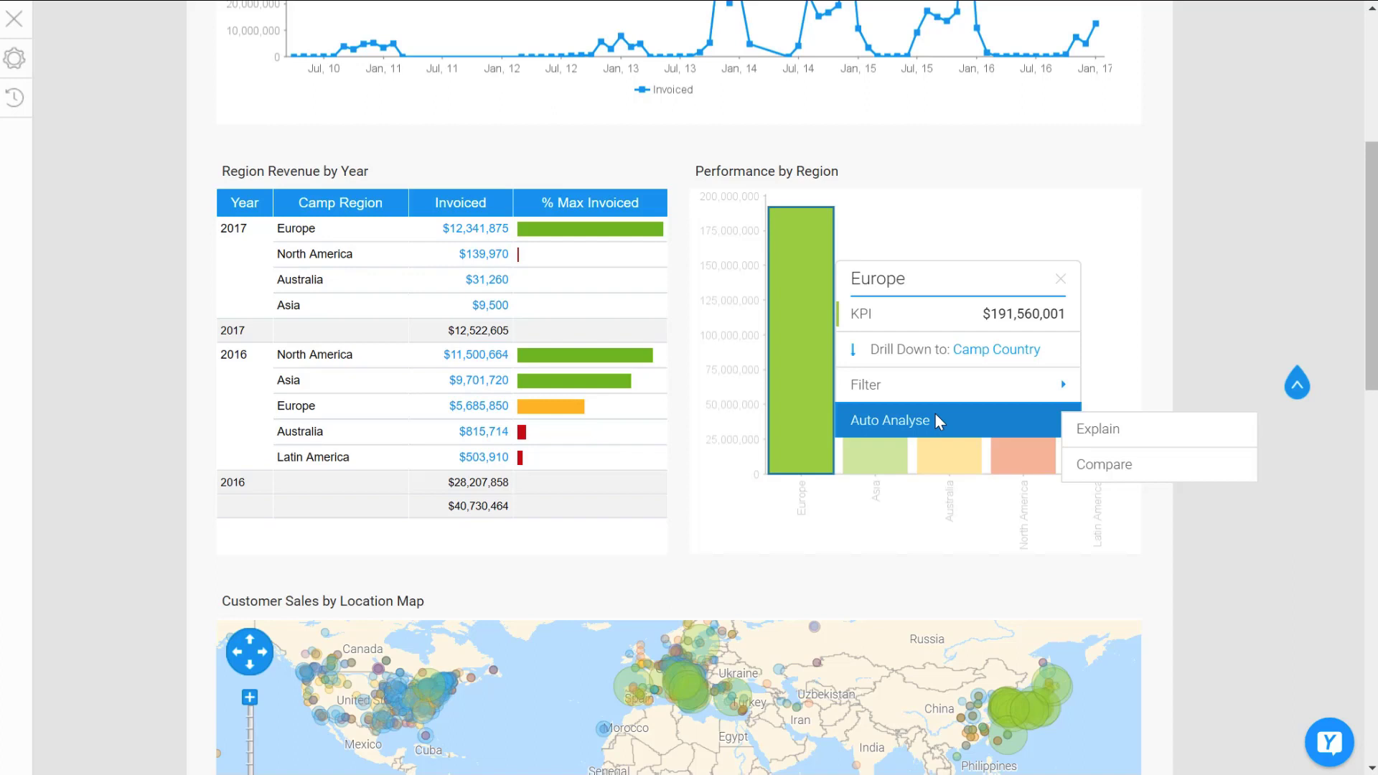
mouse_move(1096, 430)
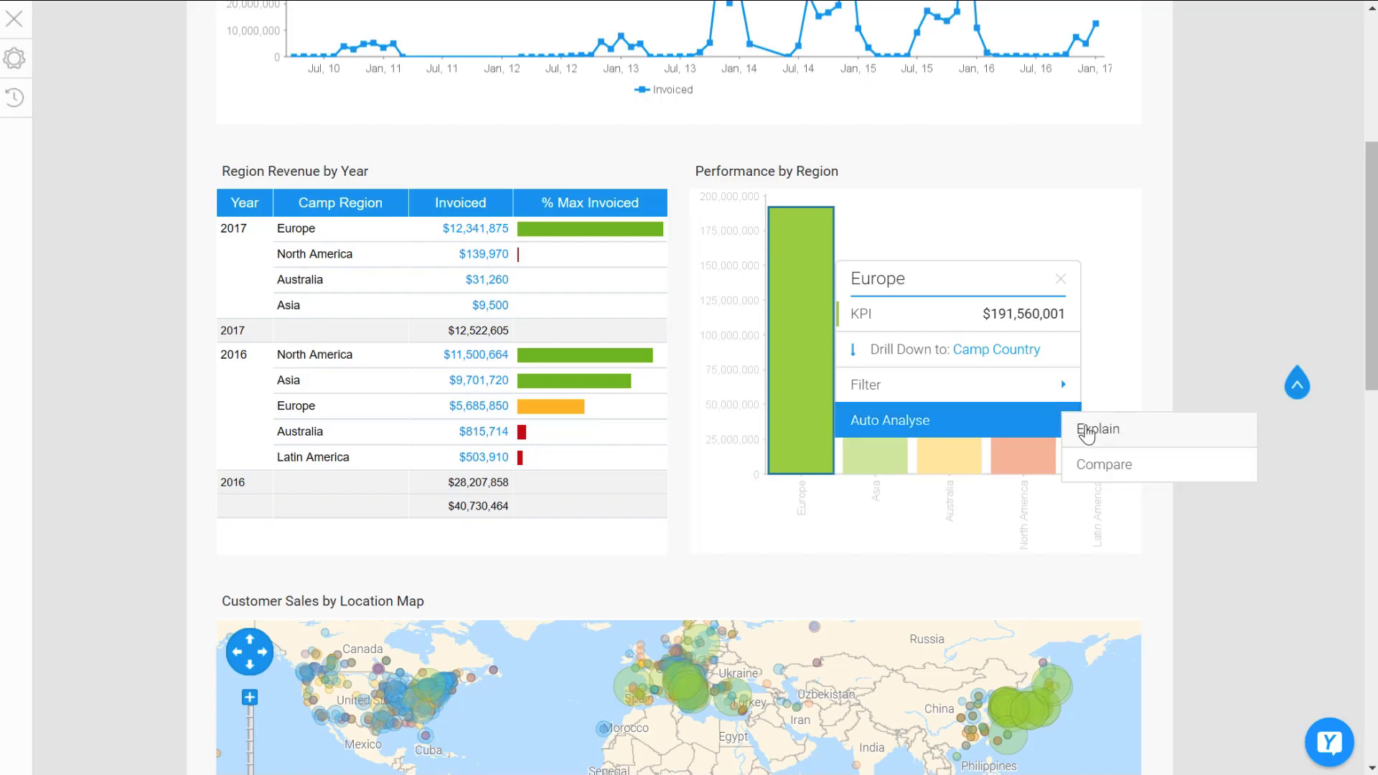
- Run Auto Analyse Explain on Europe's performance
left_click(1097, 430)
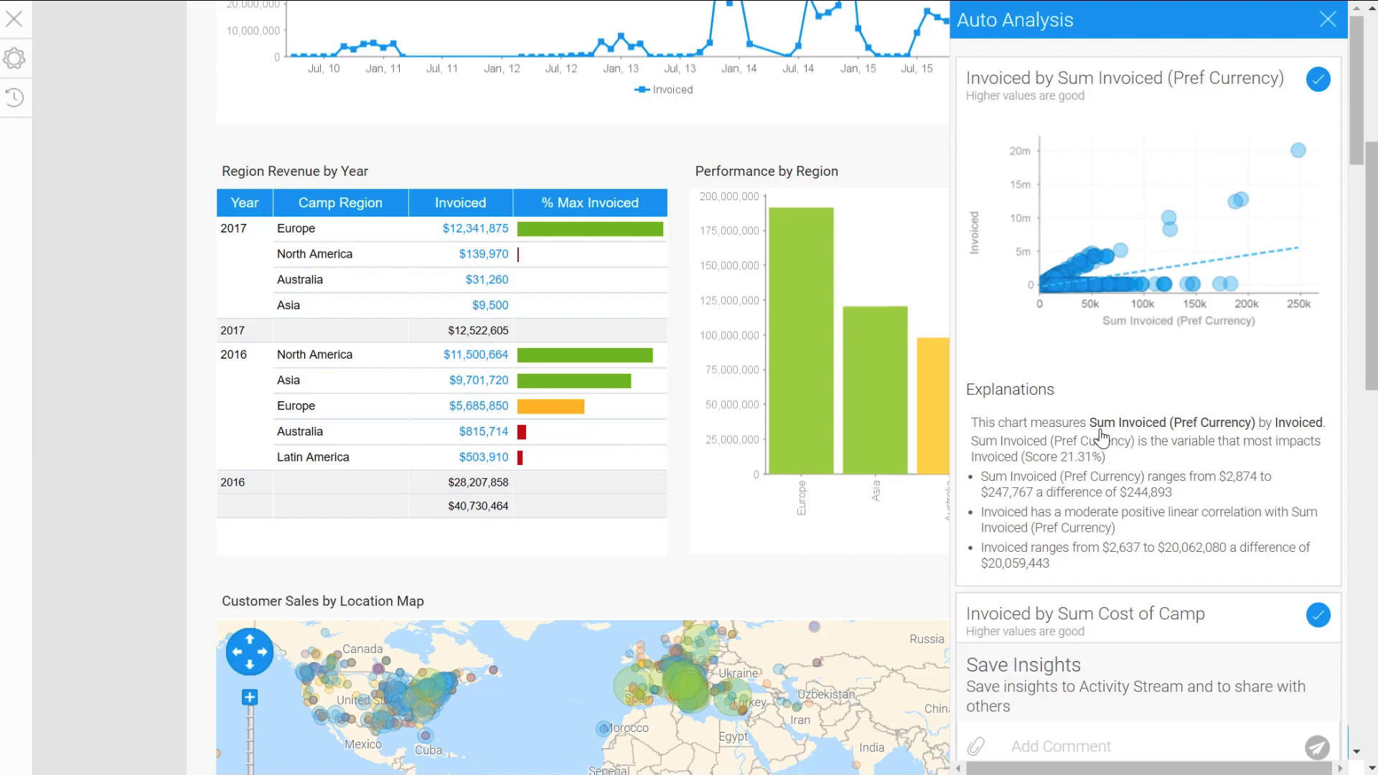
mouse_move(1137, 329)
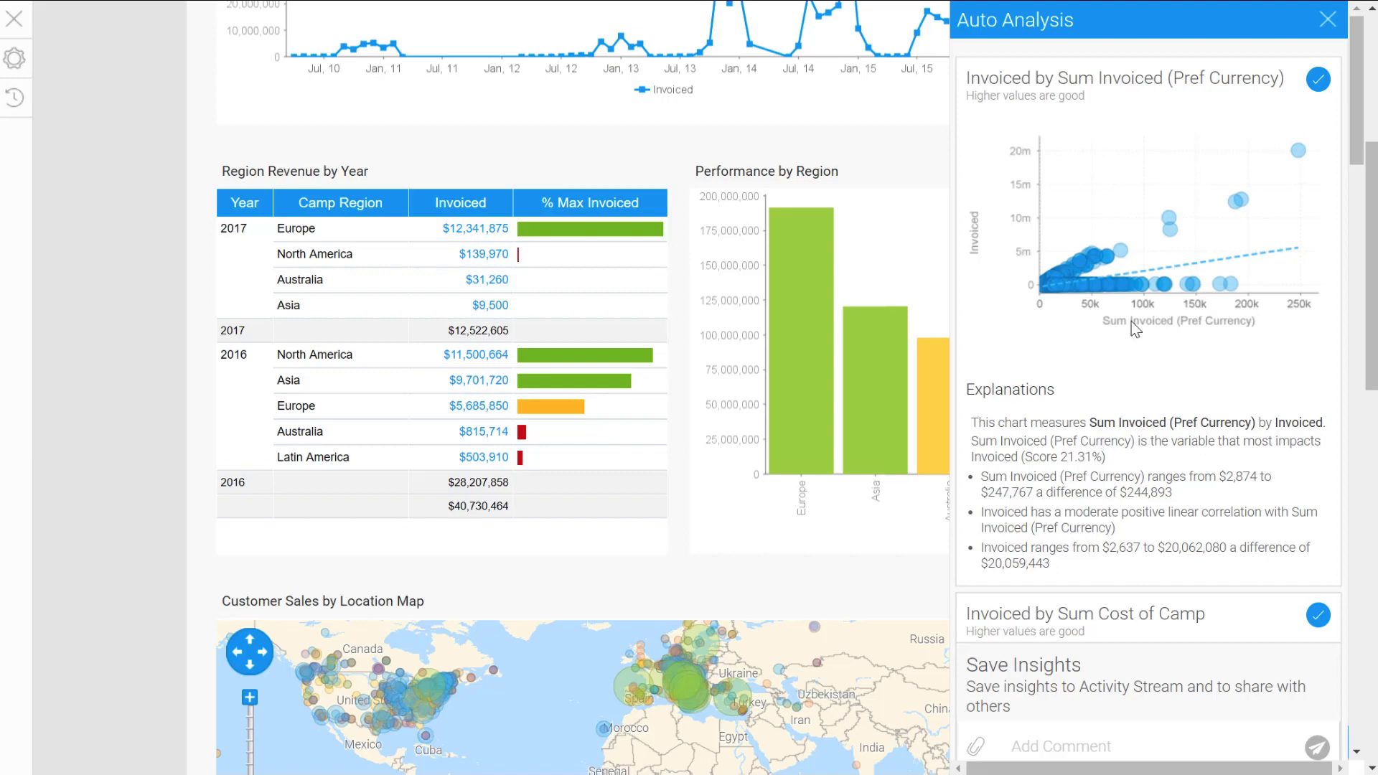
mouse_move(1249, 170)
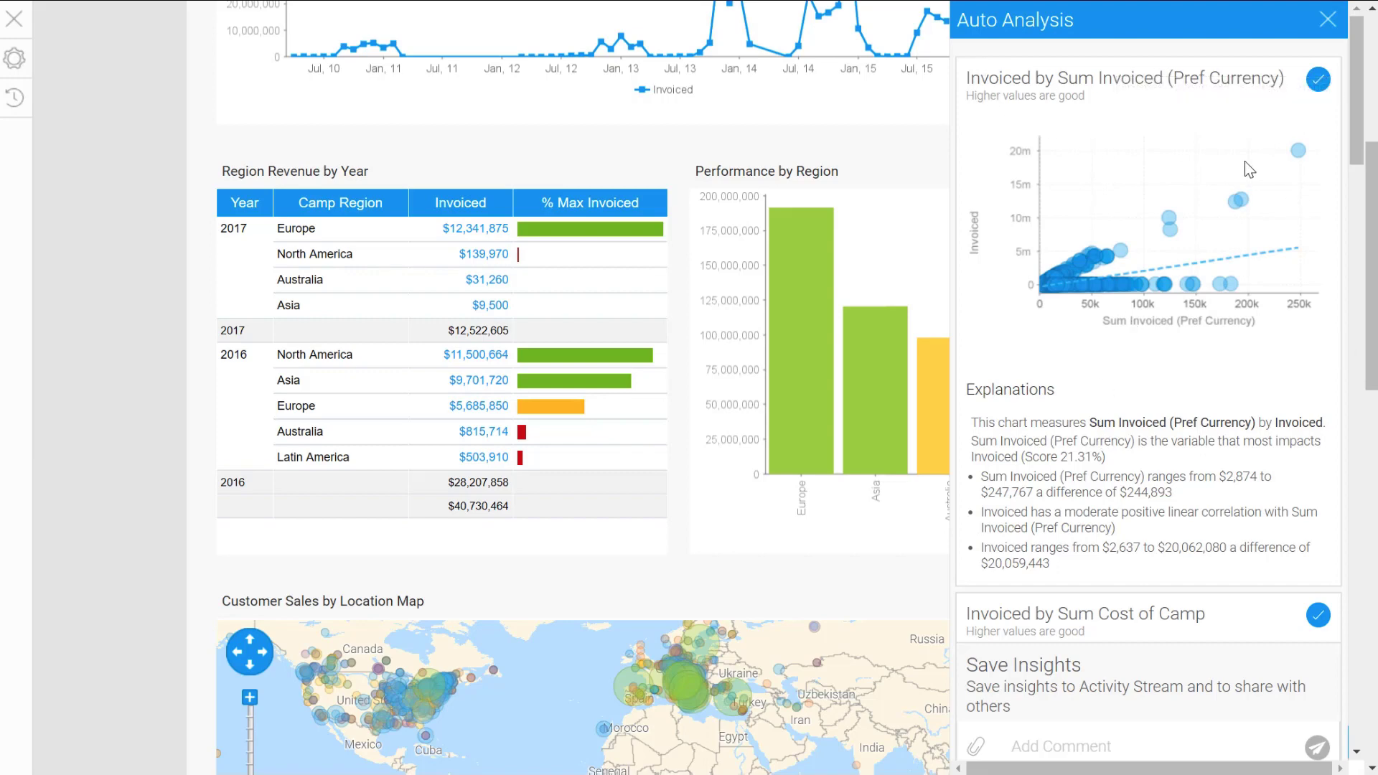
mouse_move(1135, 391)
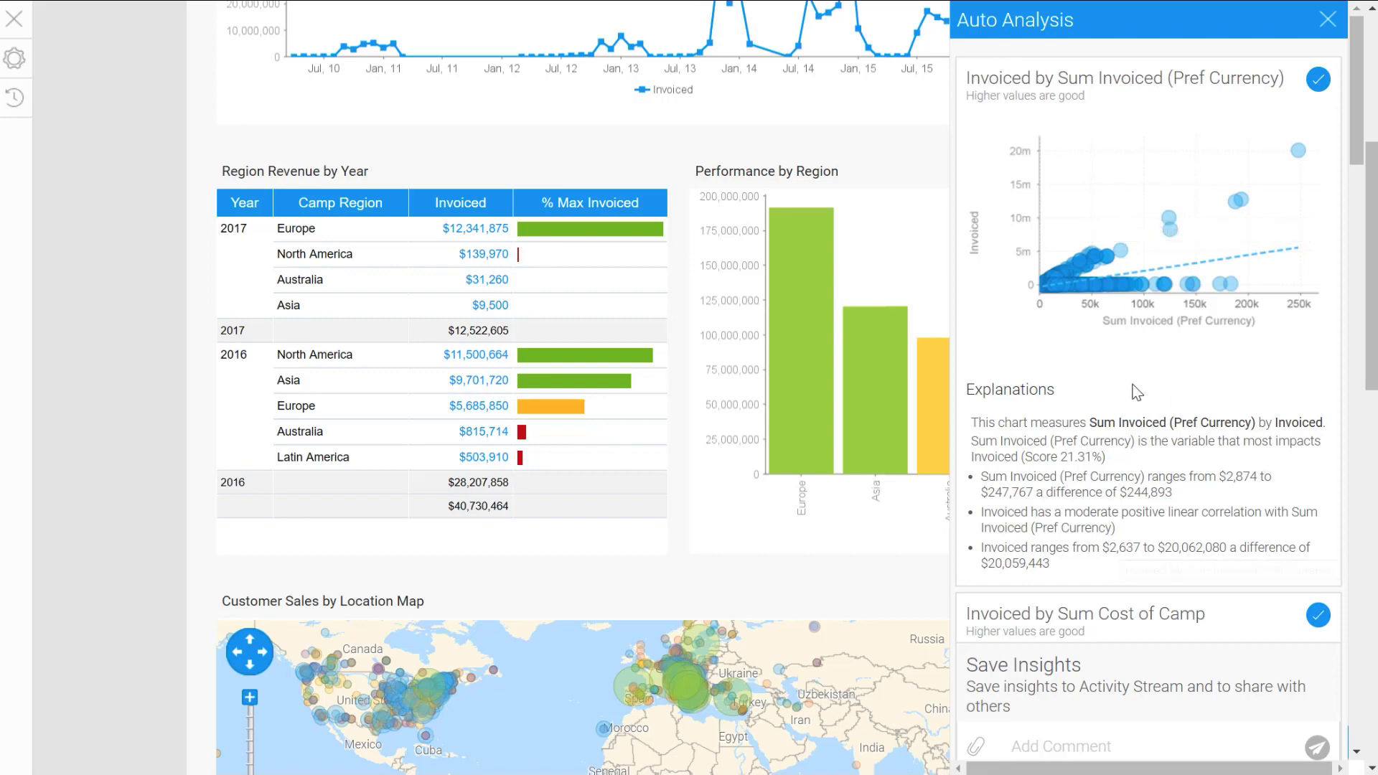
mouse_move(1201, 376)
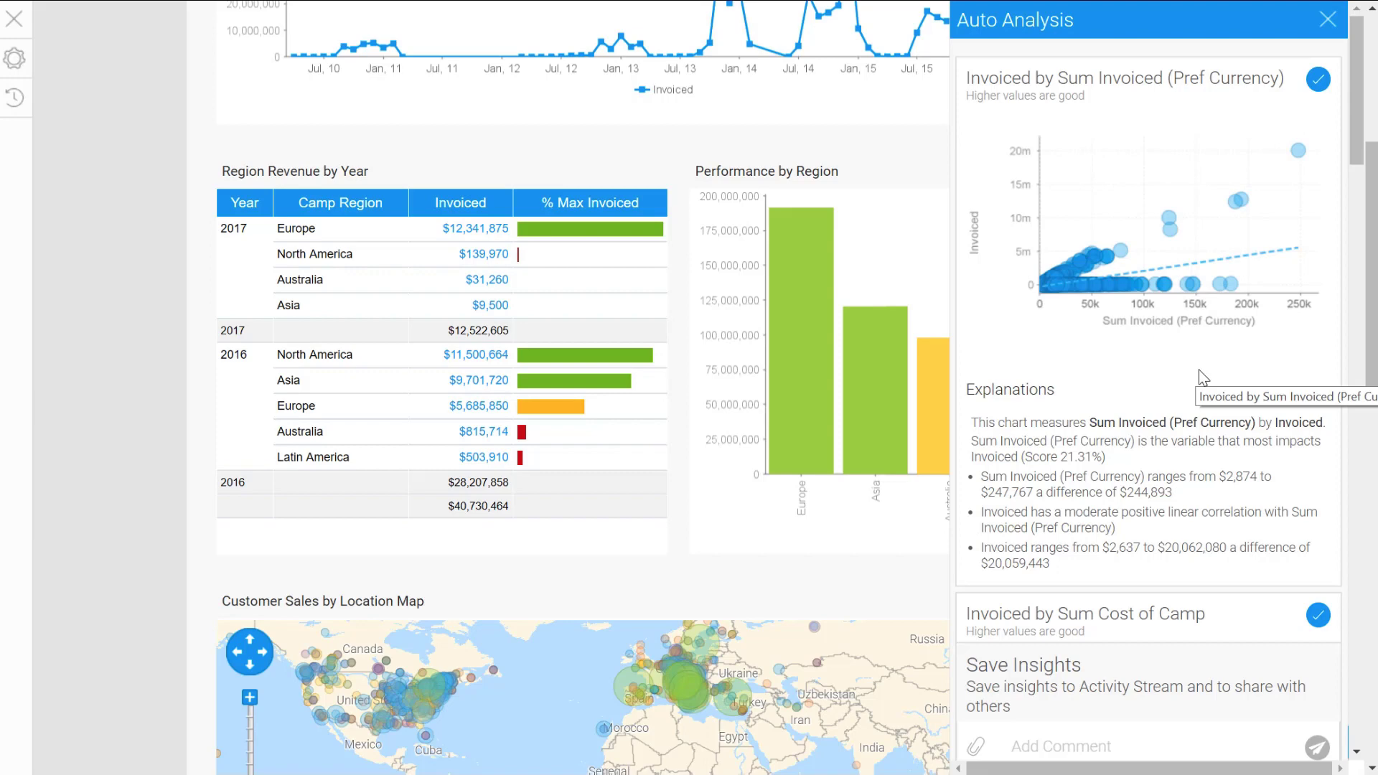
mouse_move(1169, 347)
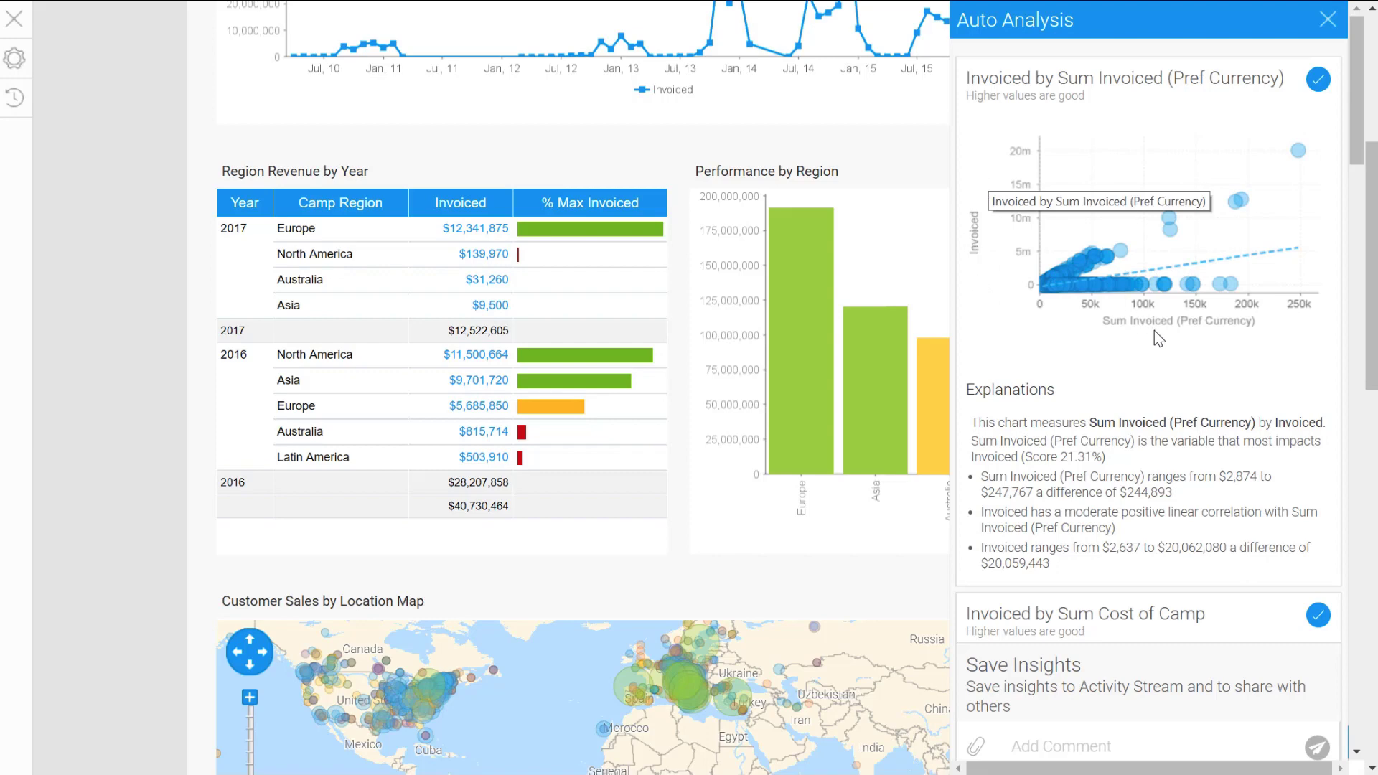
mouse_move(1285, 376)
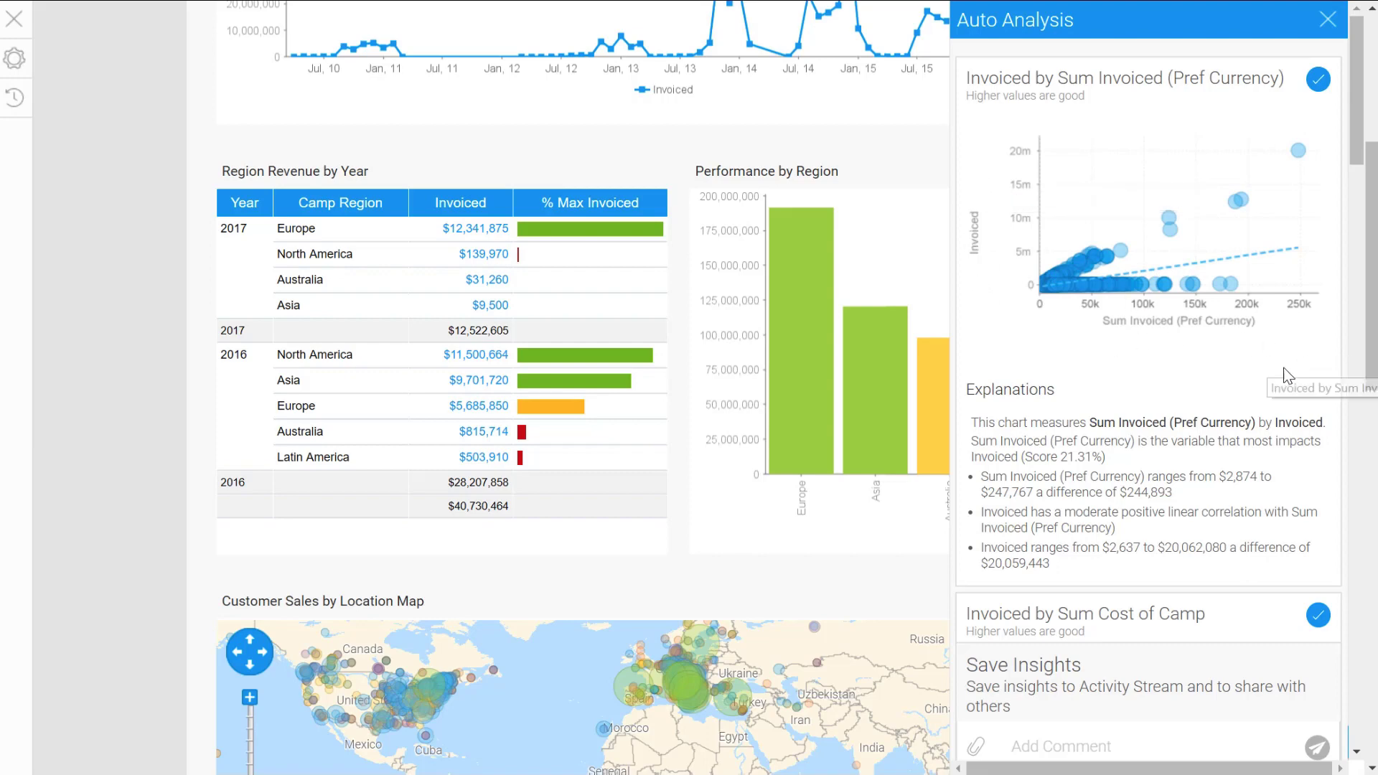
mouse_move(1267, 303)
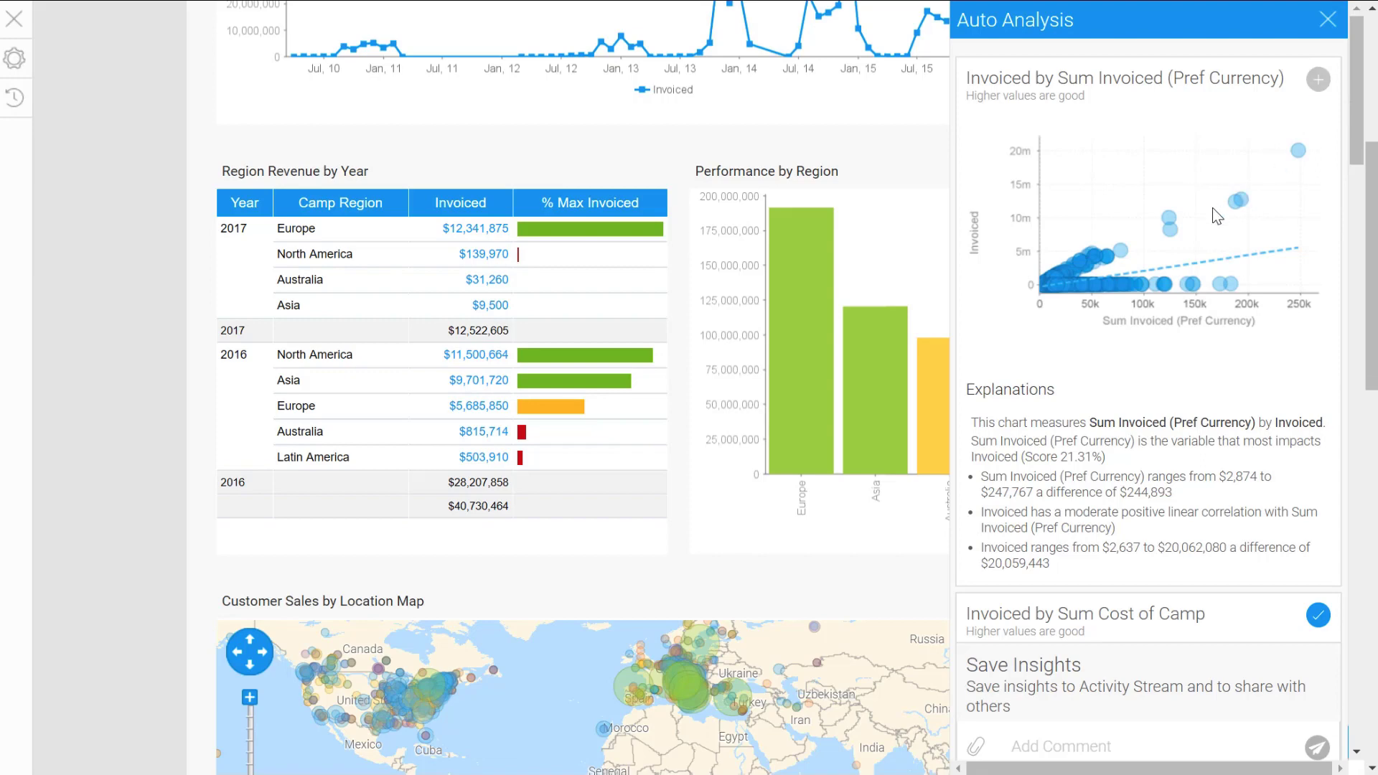
scroll("down", 3)
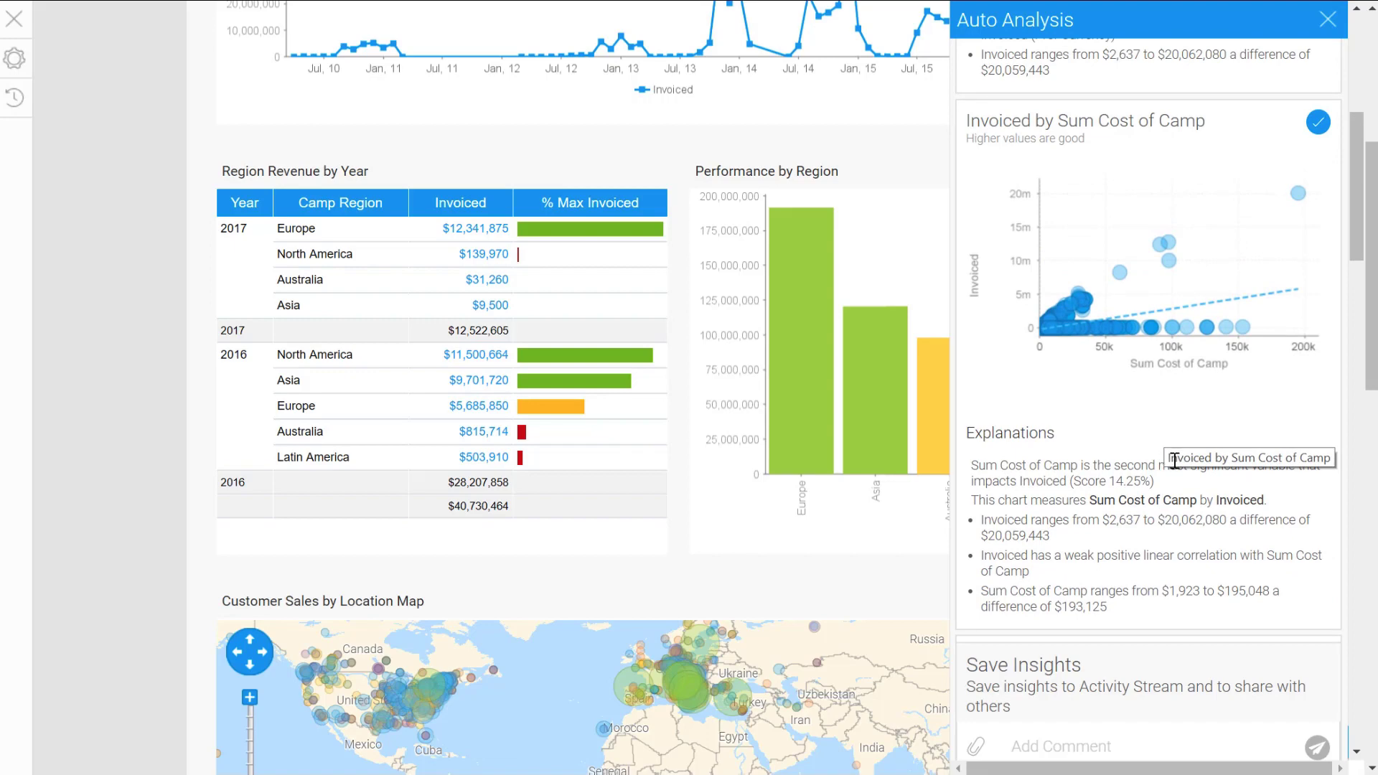
mouse_move(1240, 573)
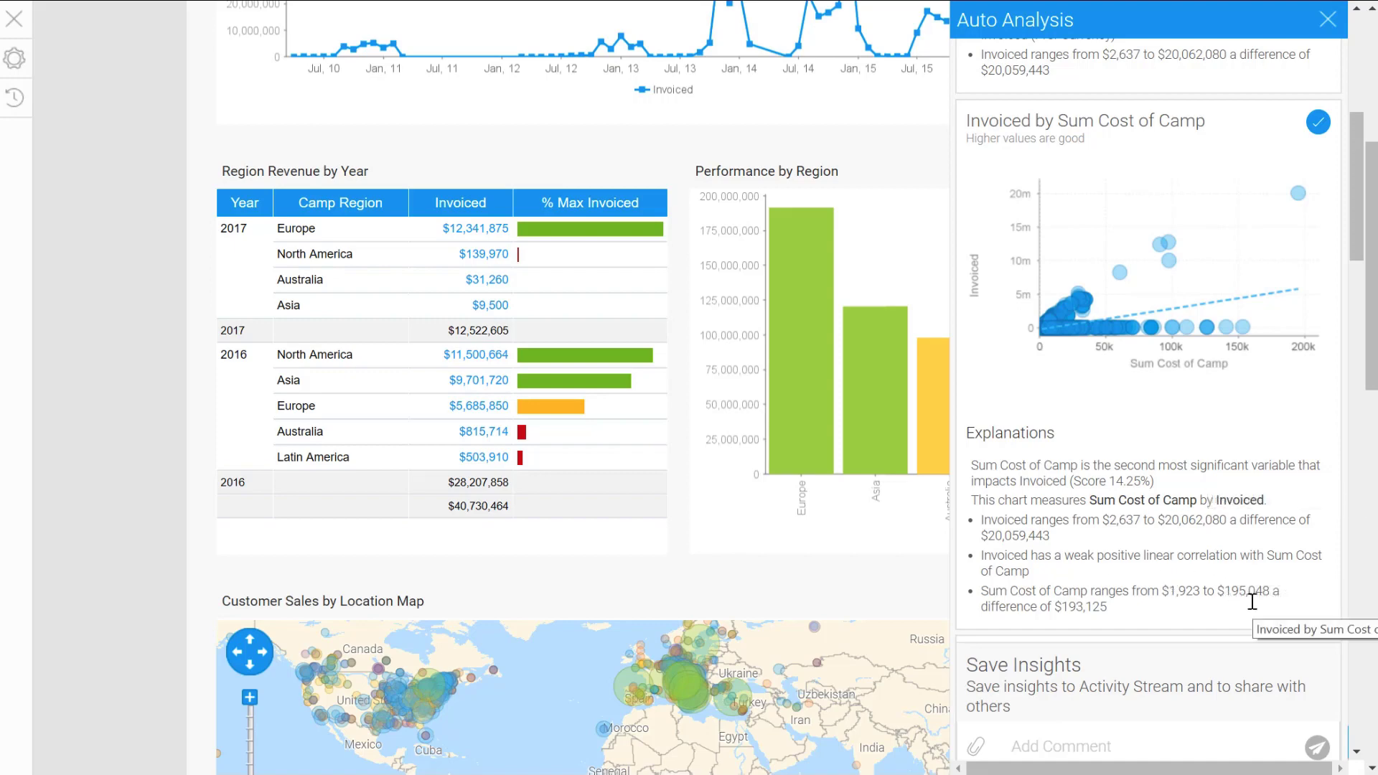
mouse_move(1261, 615)
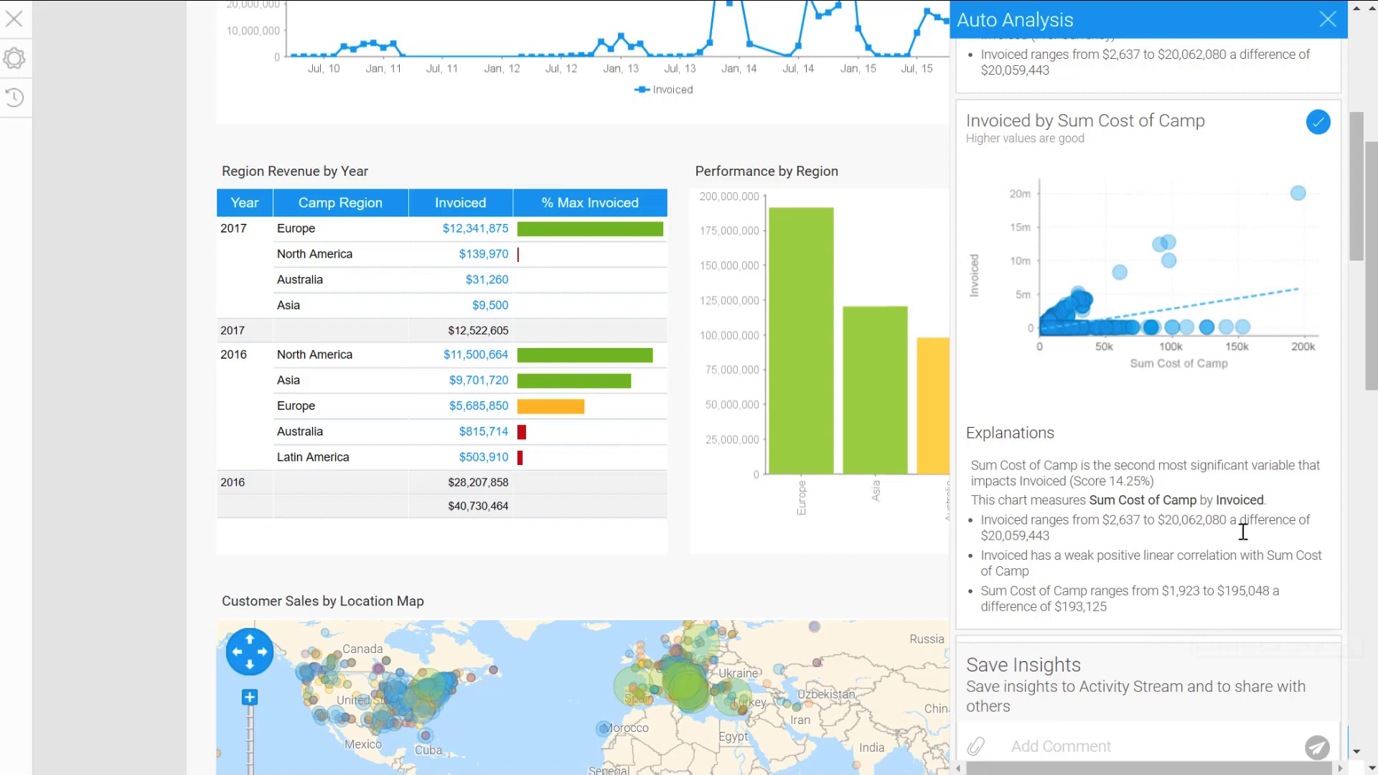
mouse_move(1237, 403)
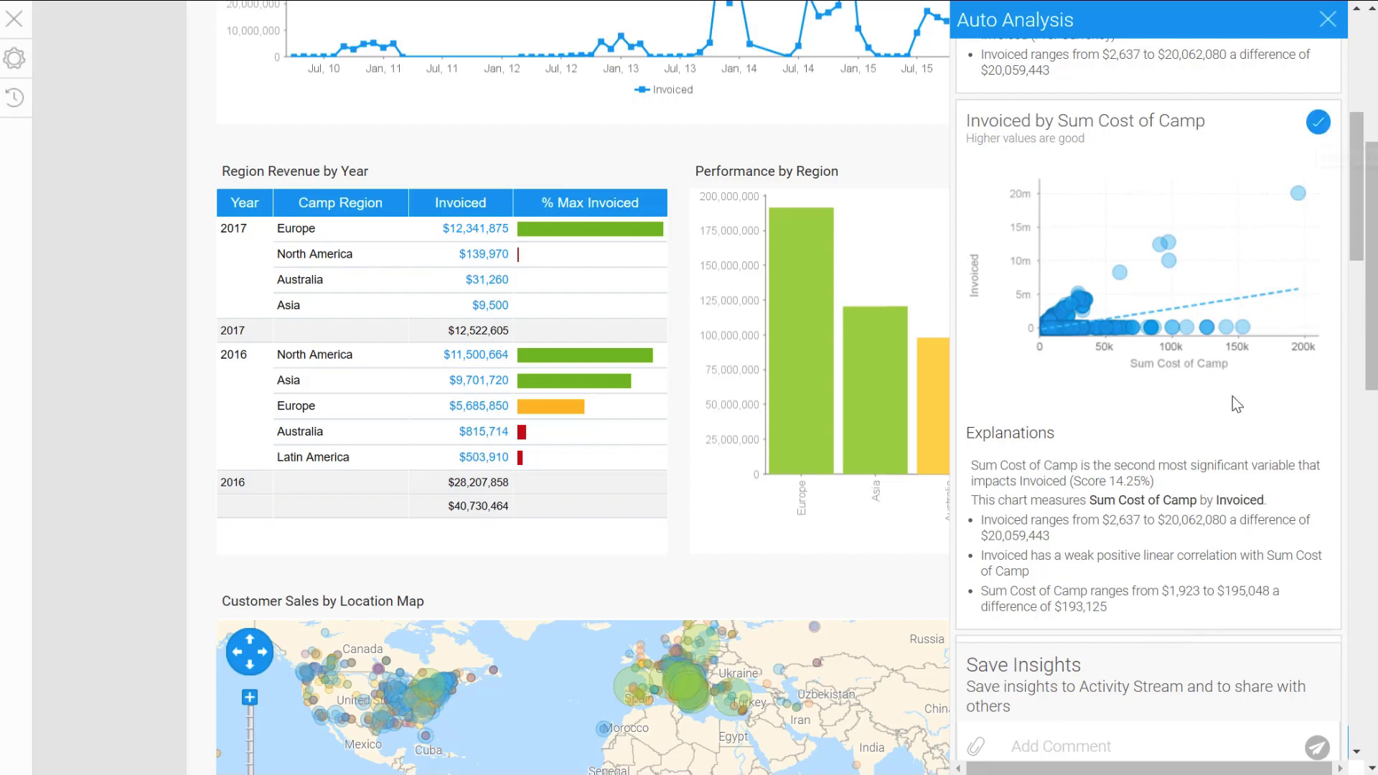
scroll("down", 3)
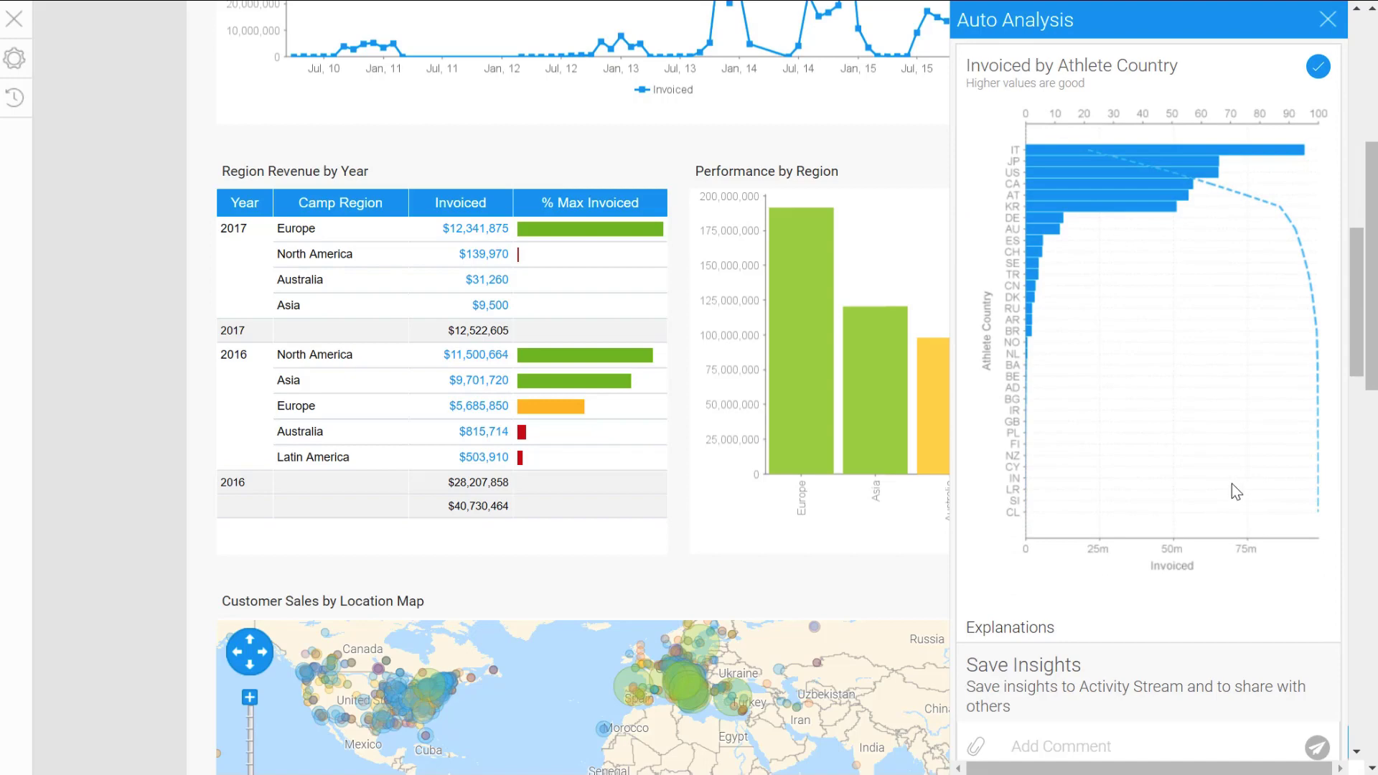
mouse_move(1241, 490)
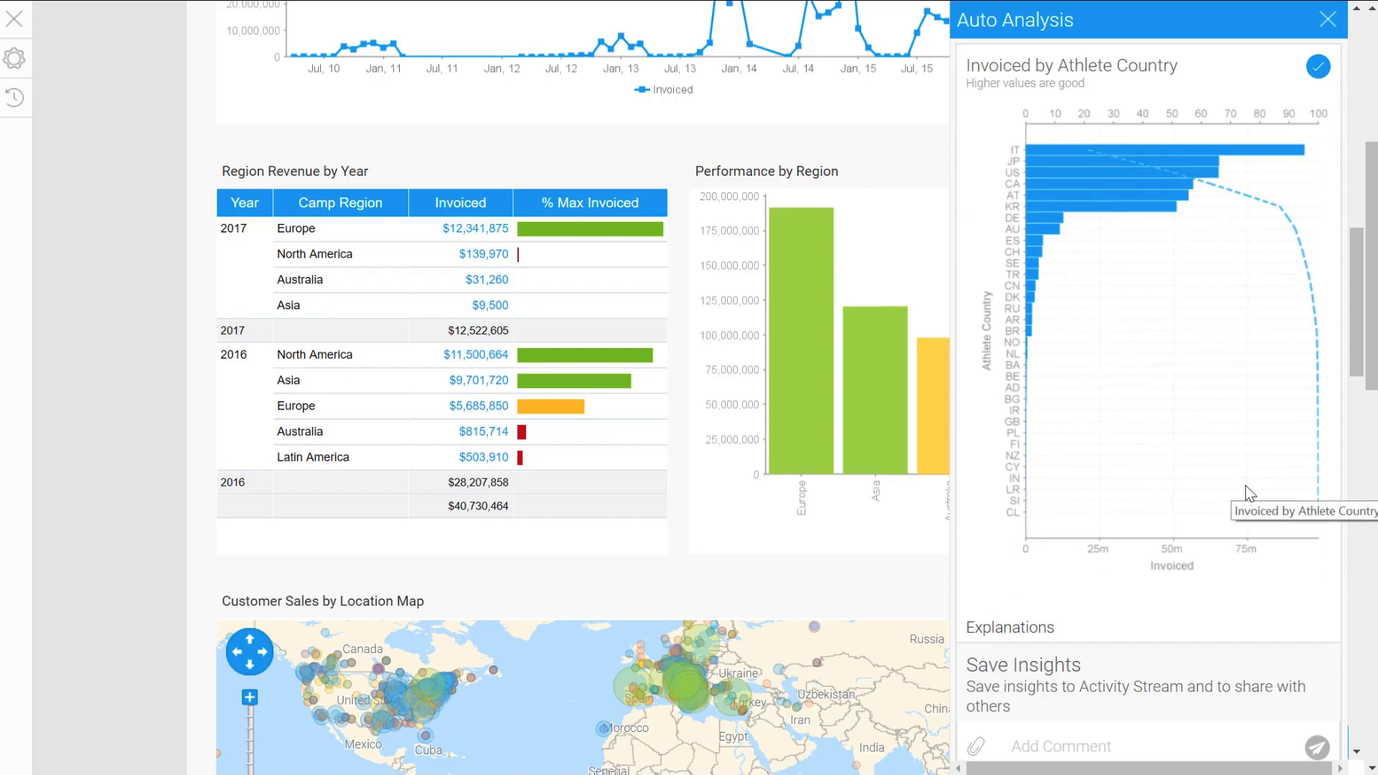
mouse_move(1229, 181)
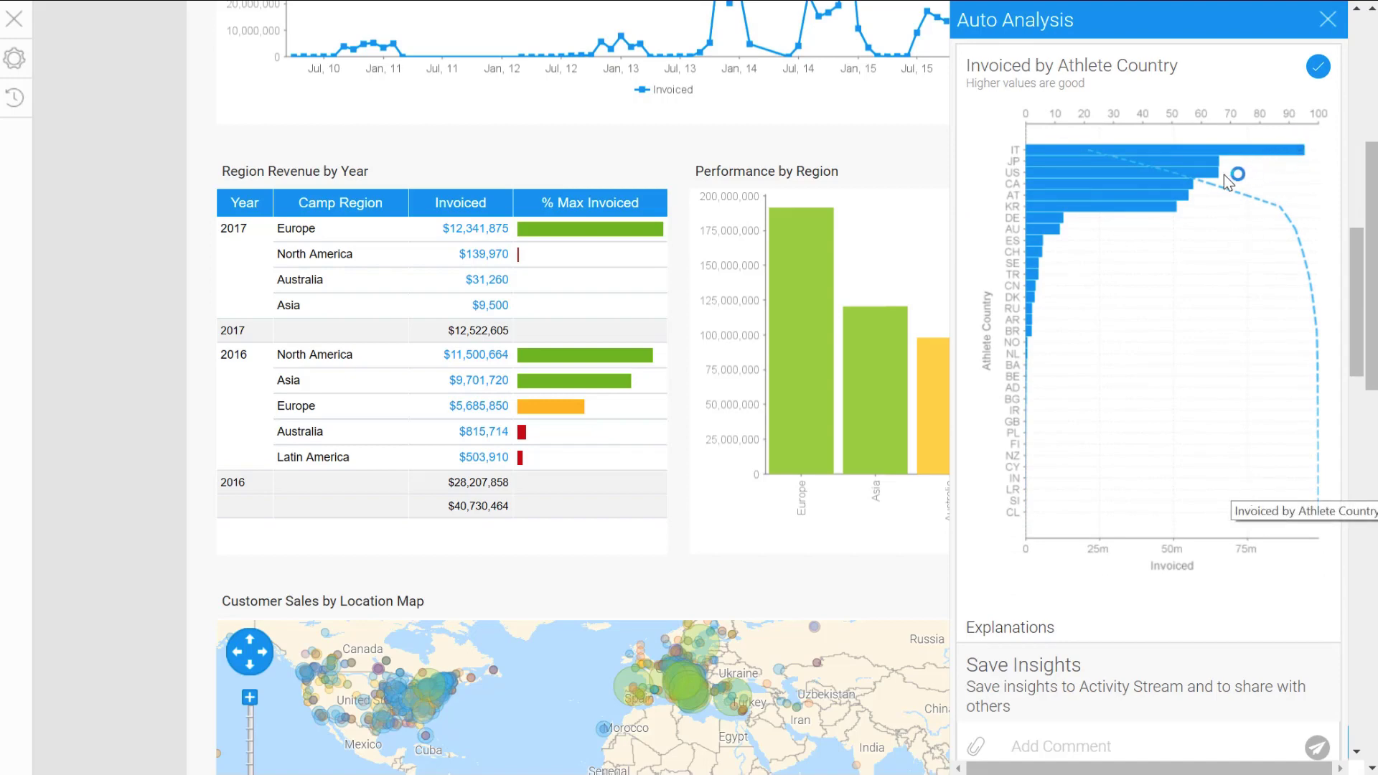
mouse_move(1258, 349)
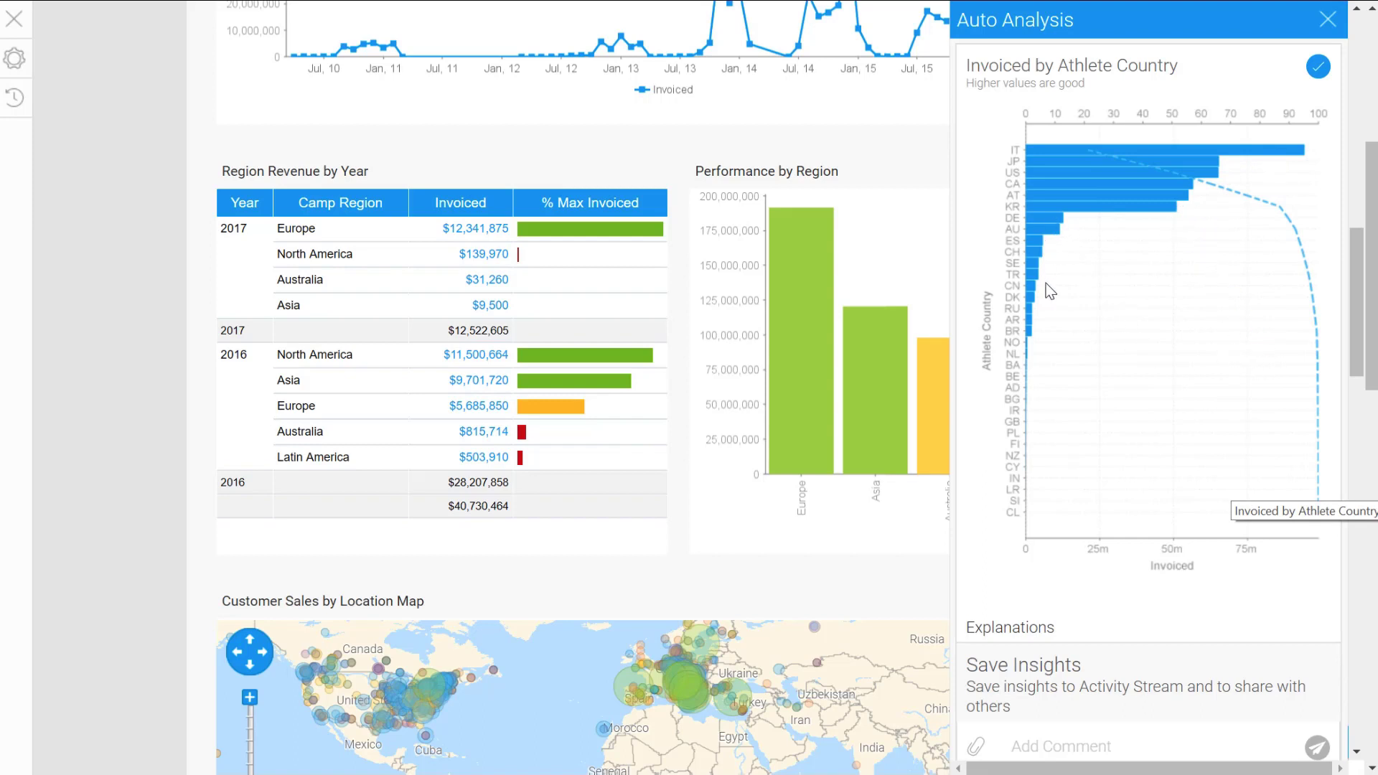
mouse_move(1028, 569)
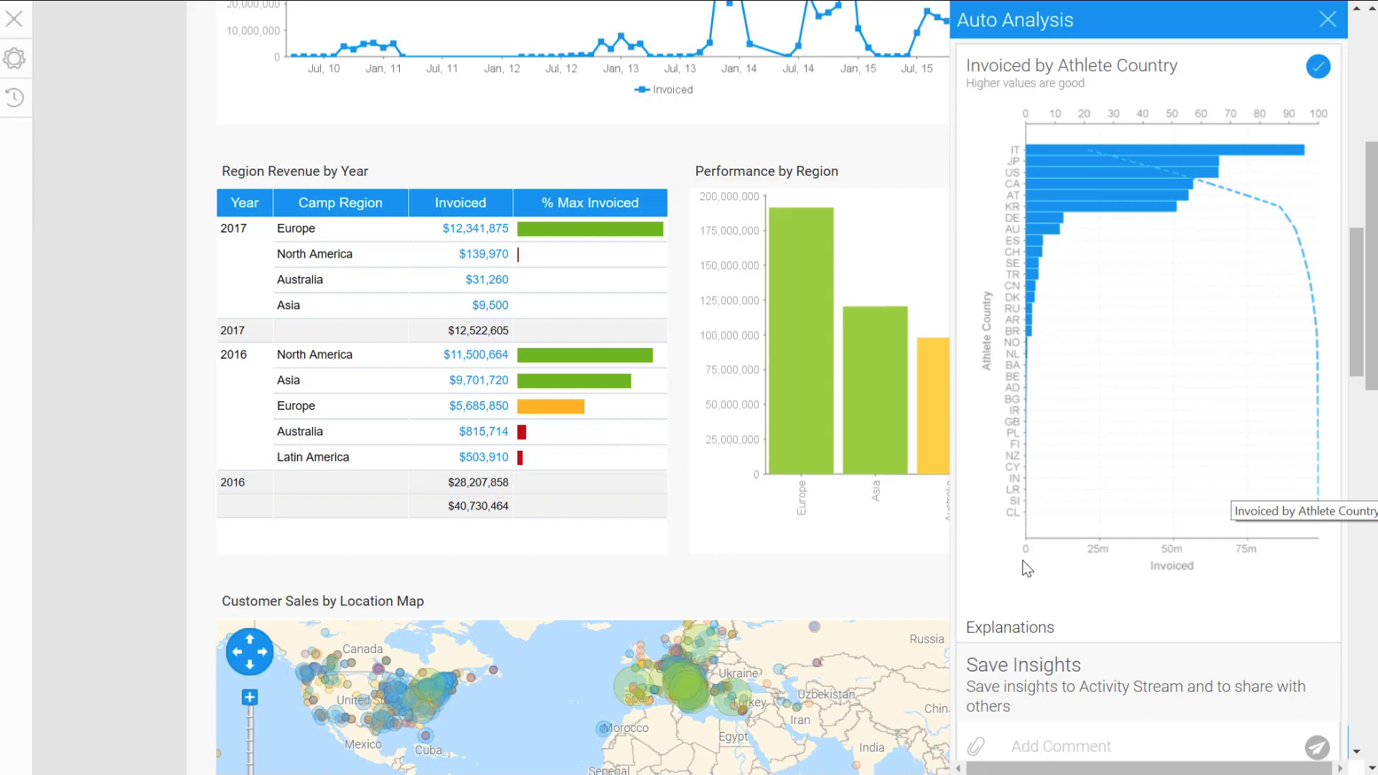
scroll("down", 3)
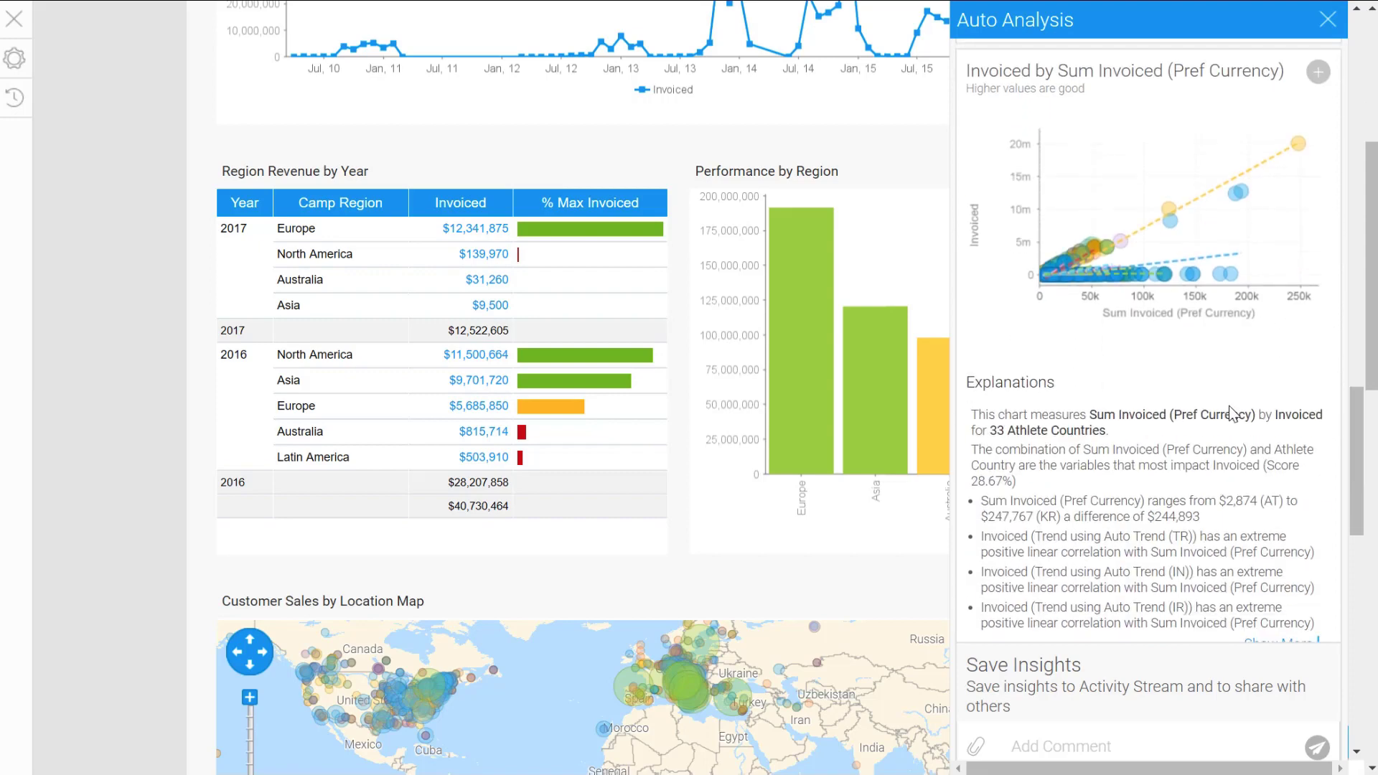
scroll("down", 3)
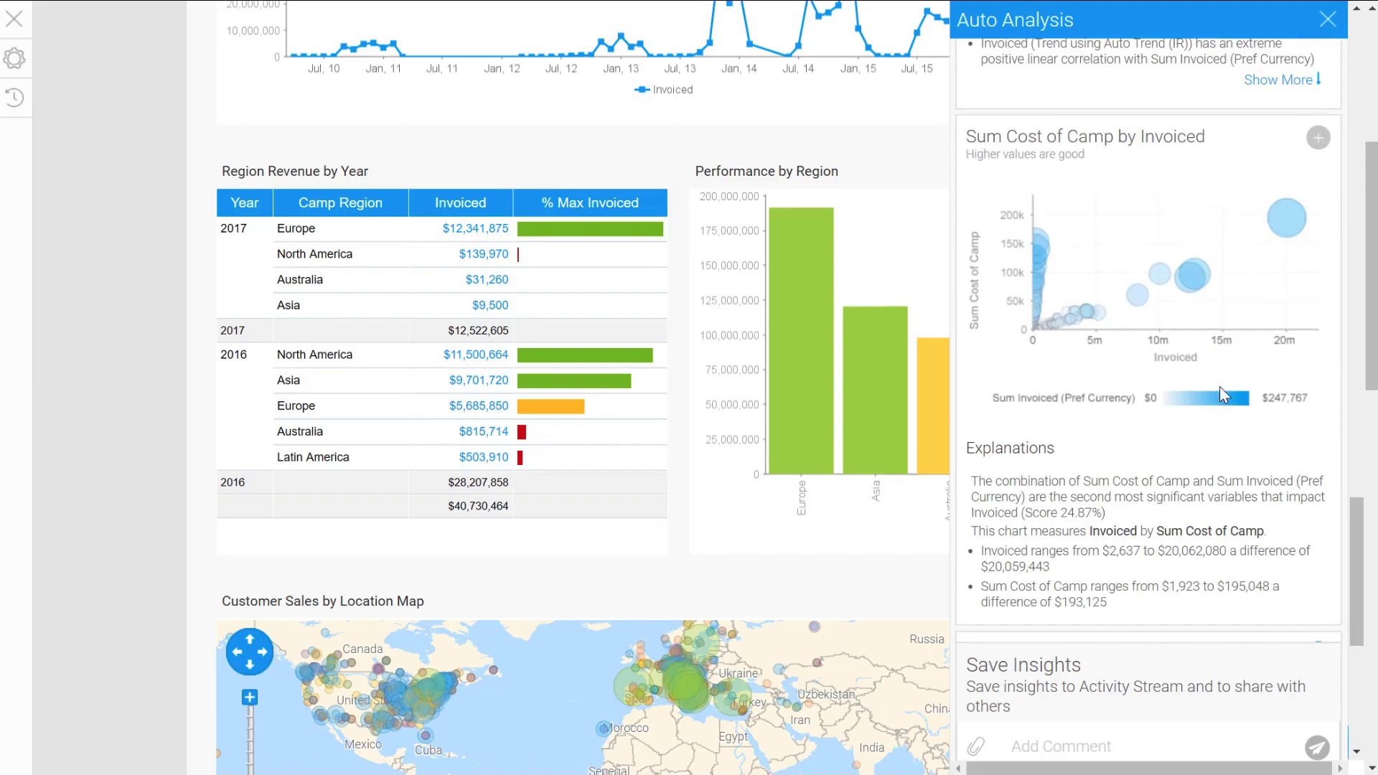
scroll("down", 3)
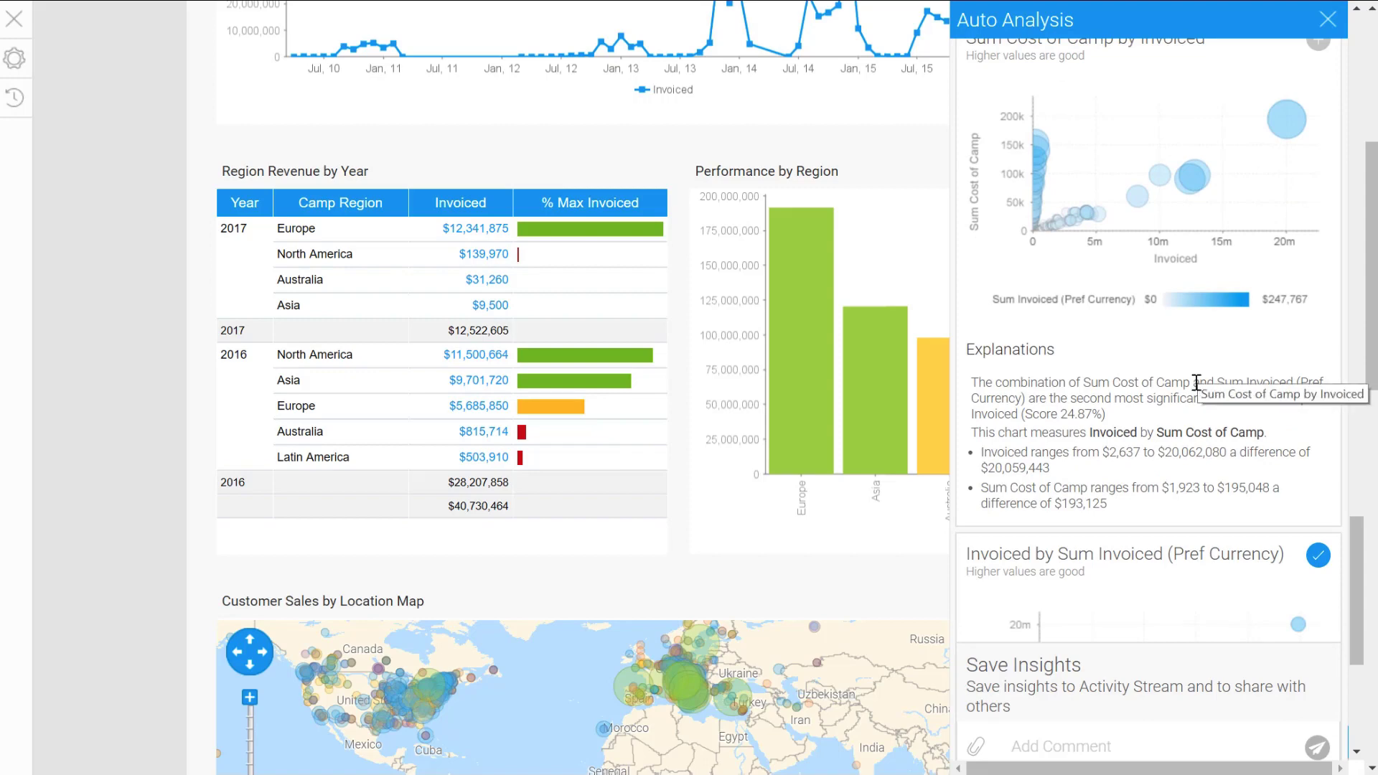
mouse_move(1214, 481)
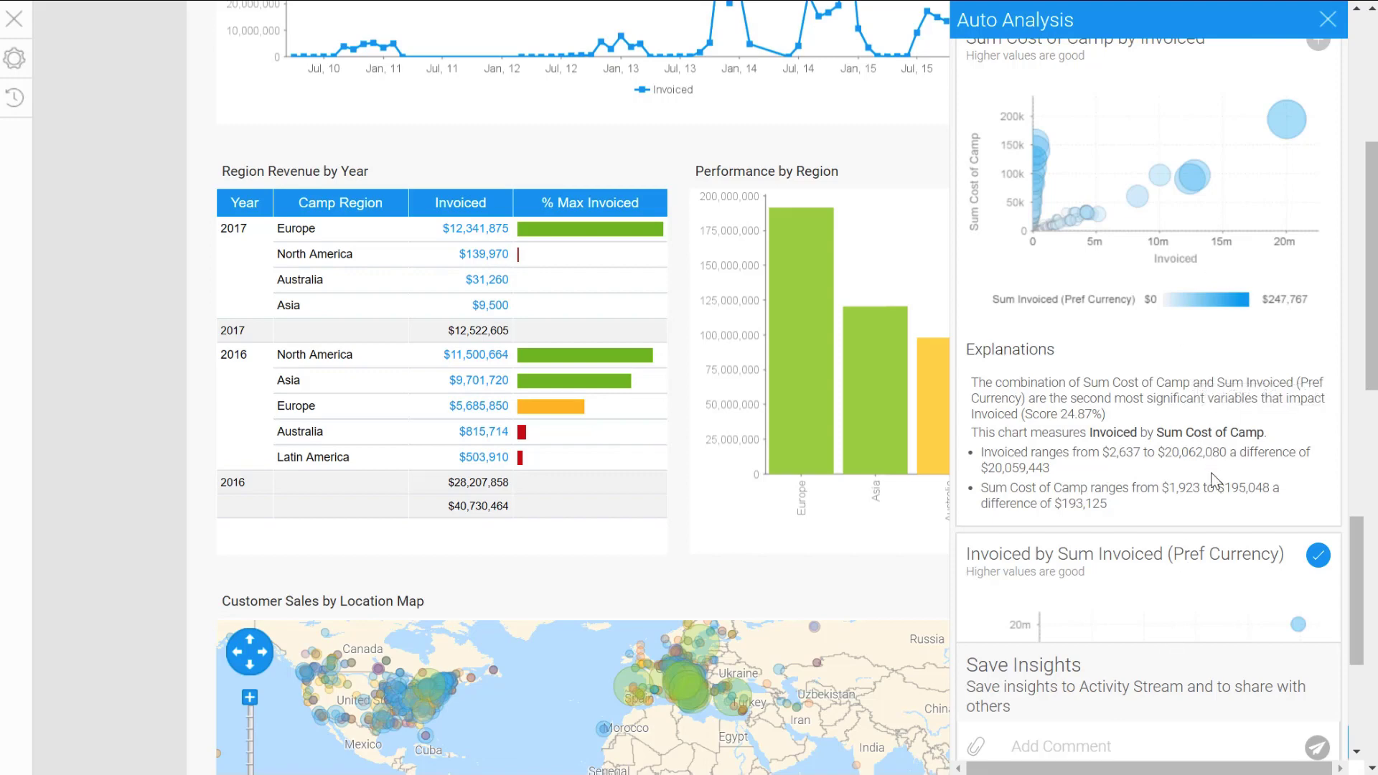
- Write the comment 'Awesome insights in performance' and open the attachment options
left_click(1098, 747)
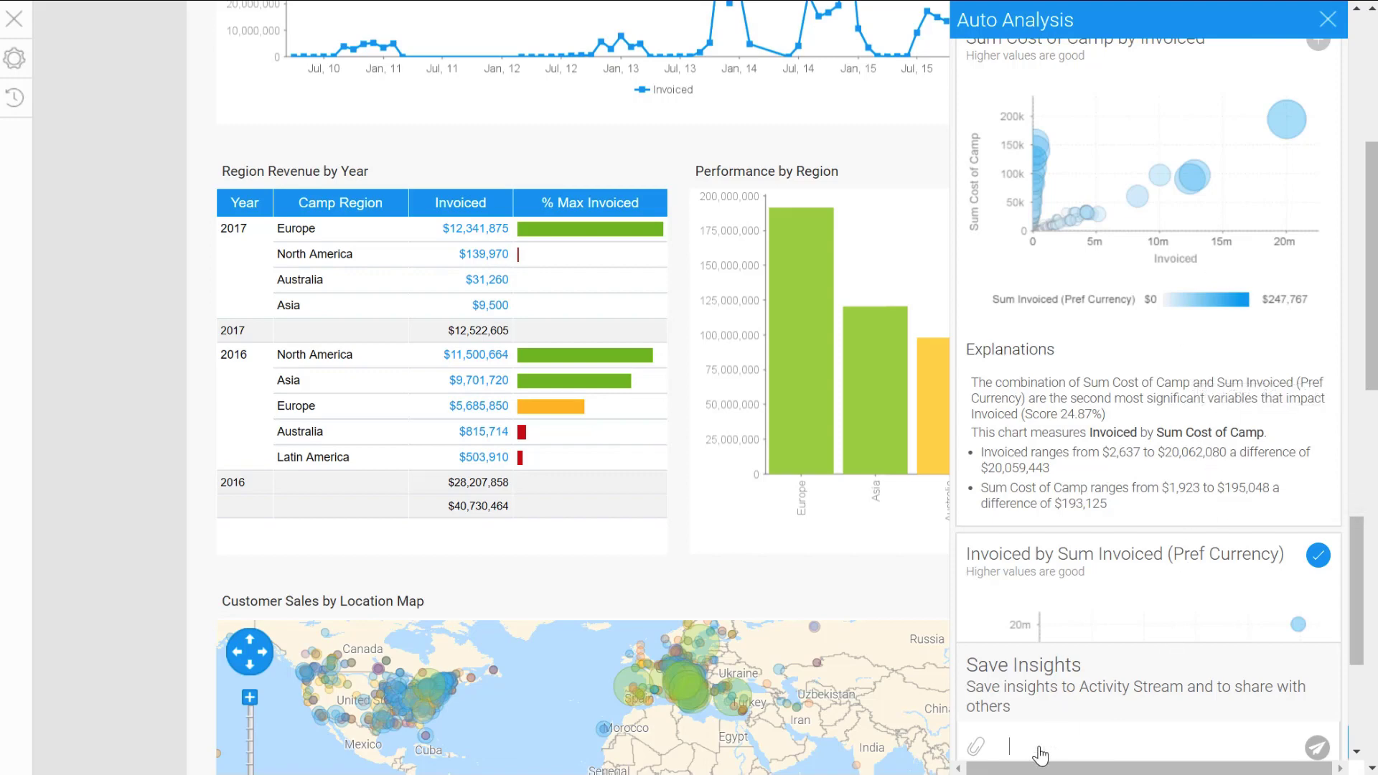
type("Awesome")
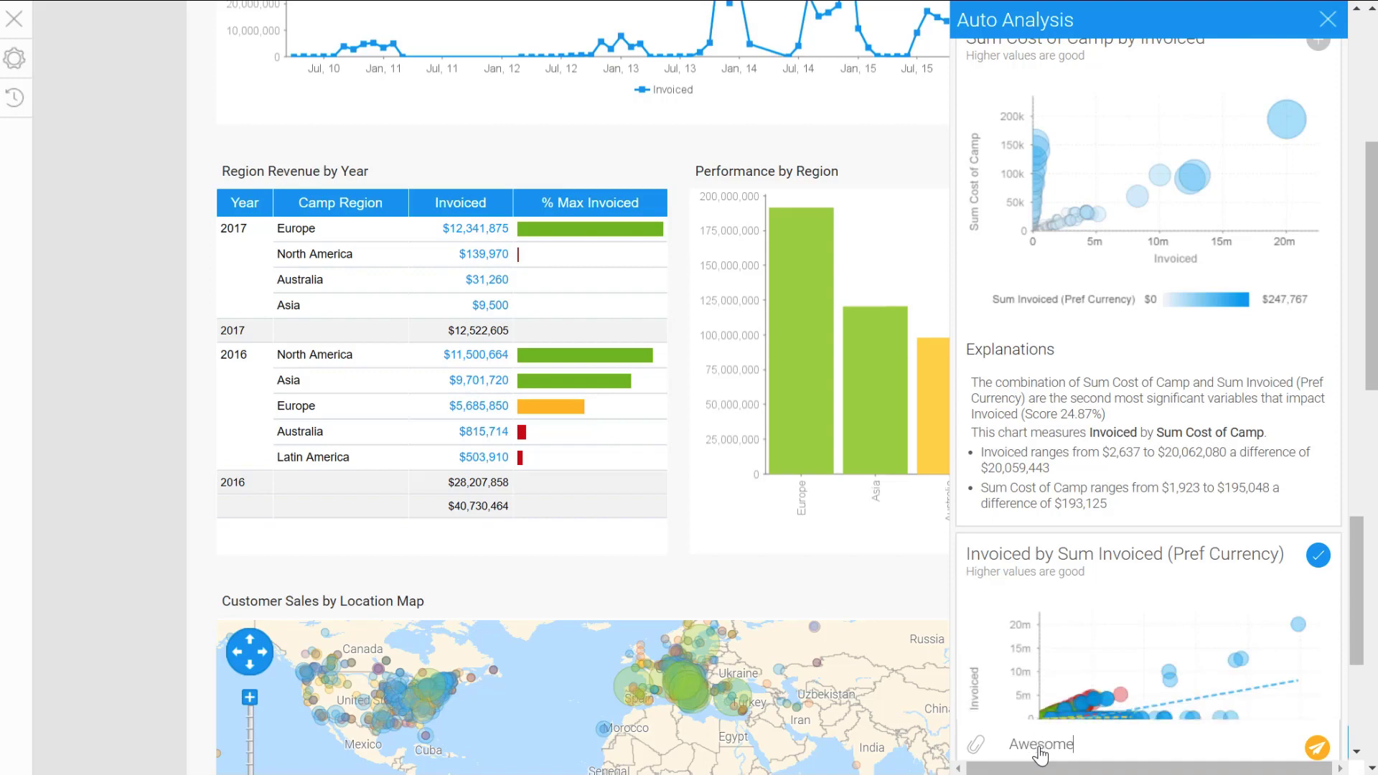
type("insights in")
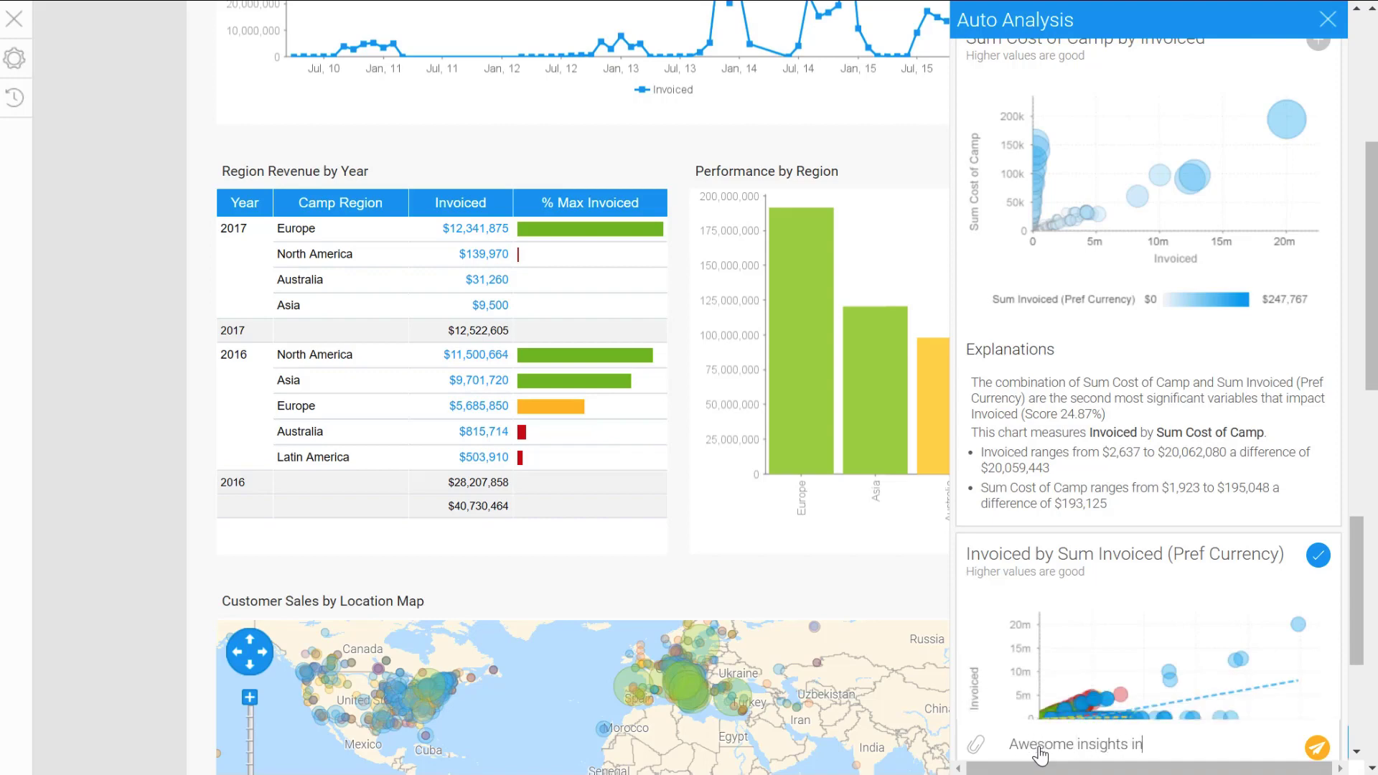
type("performance")
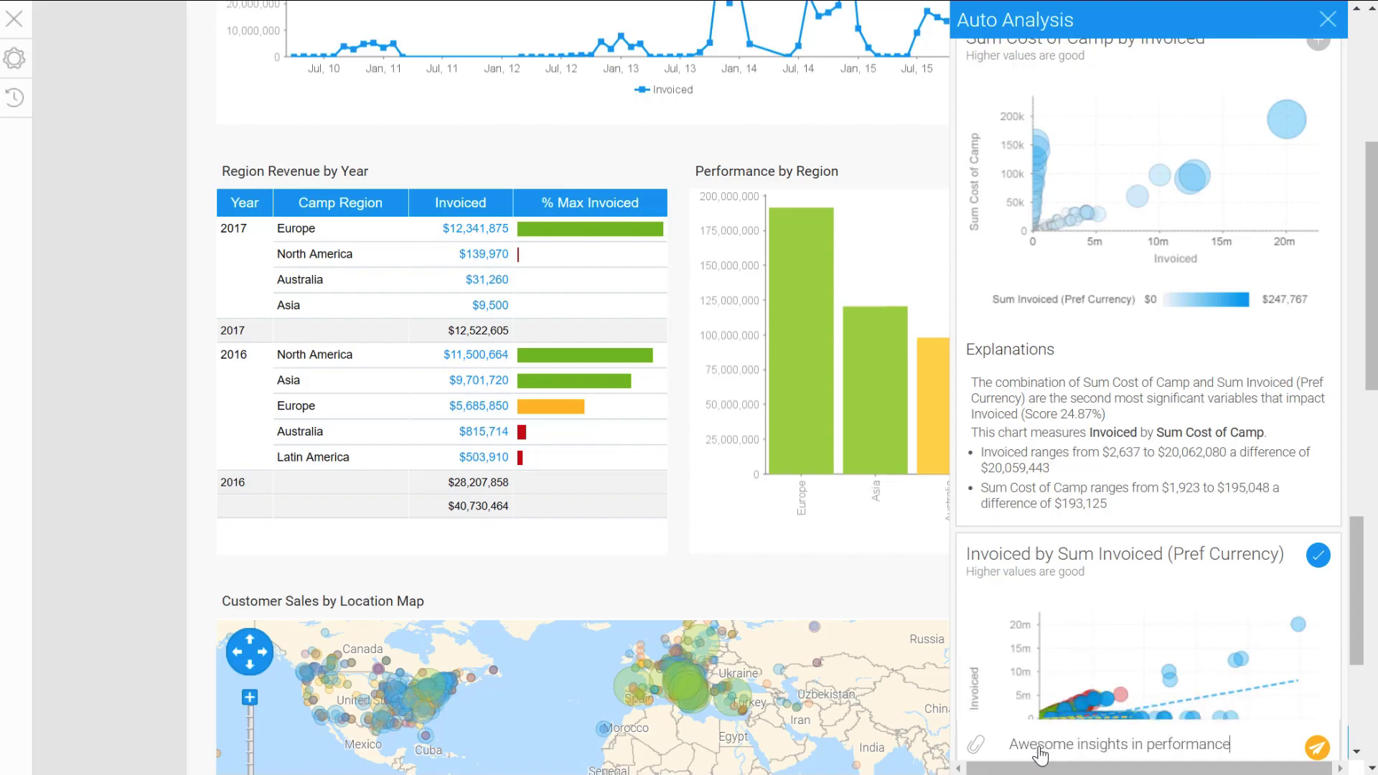
mouse_move(1077, 747)
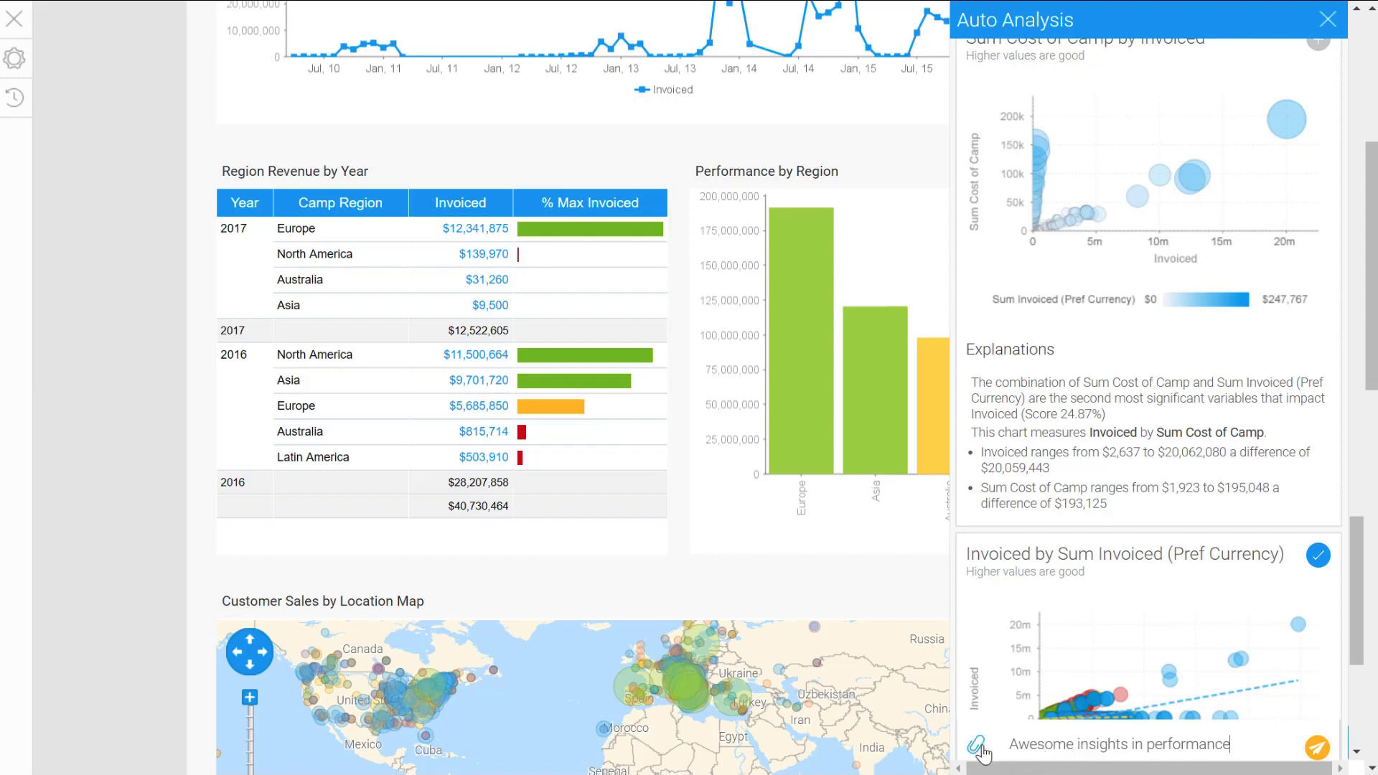
left_click(975, 748)
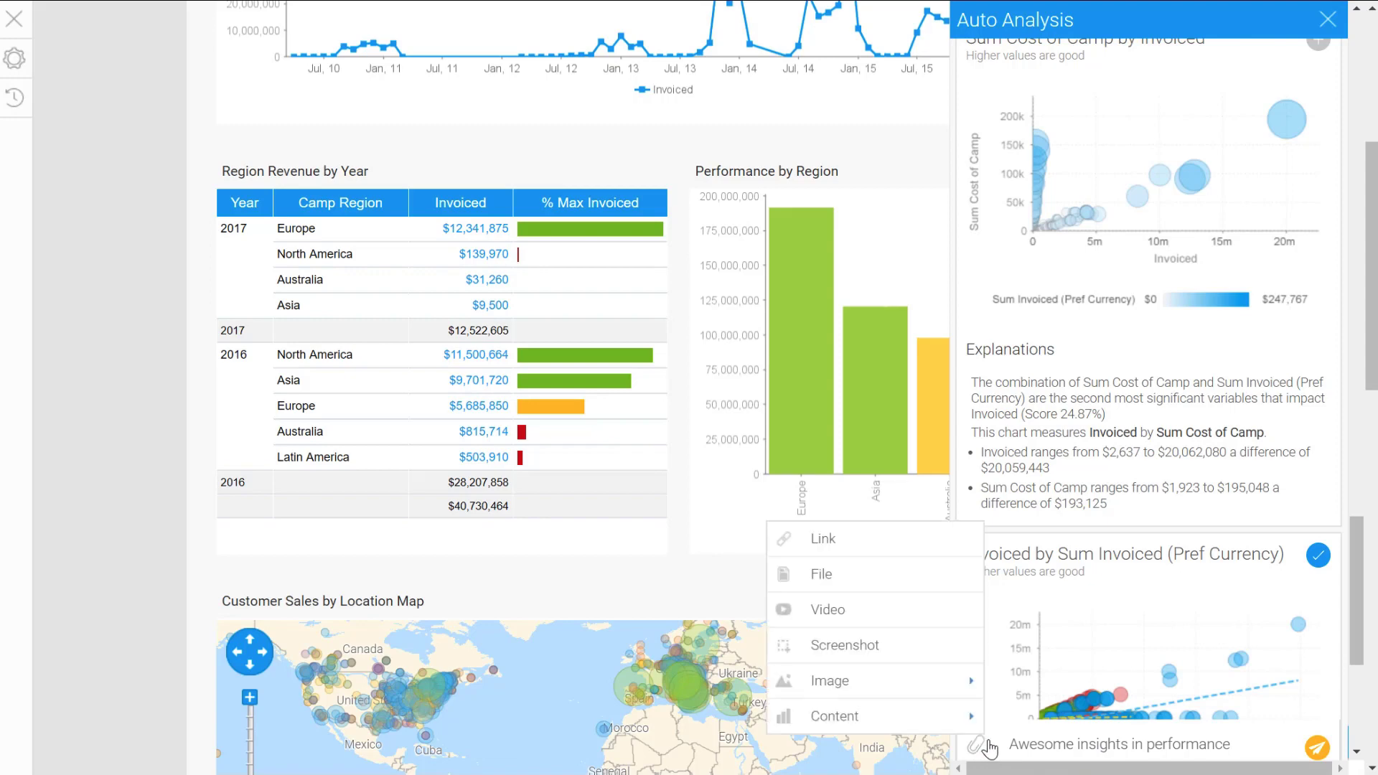
mouse_move(1169, 738)
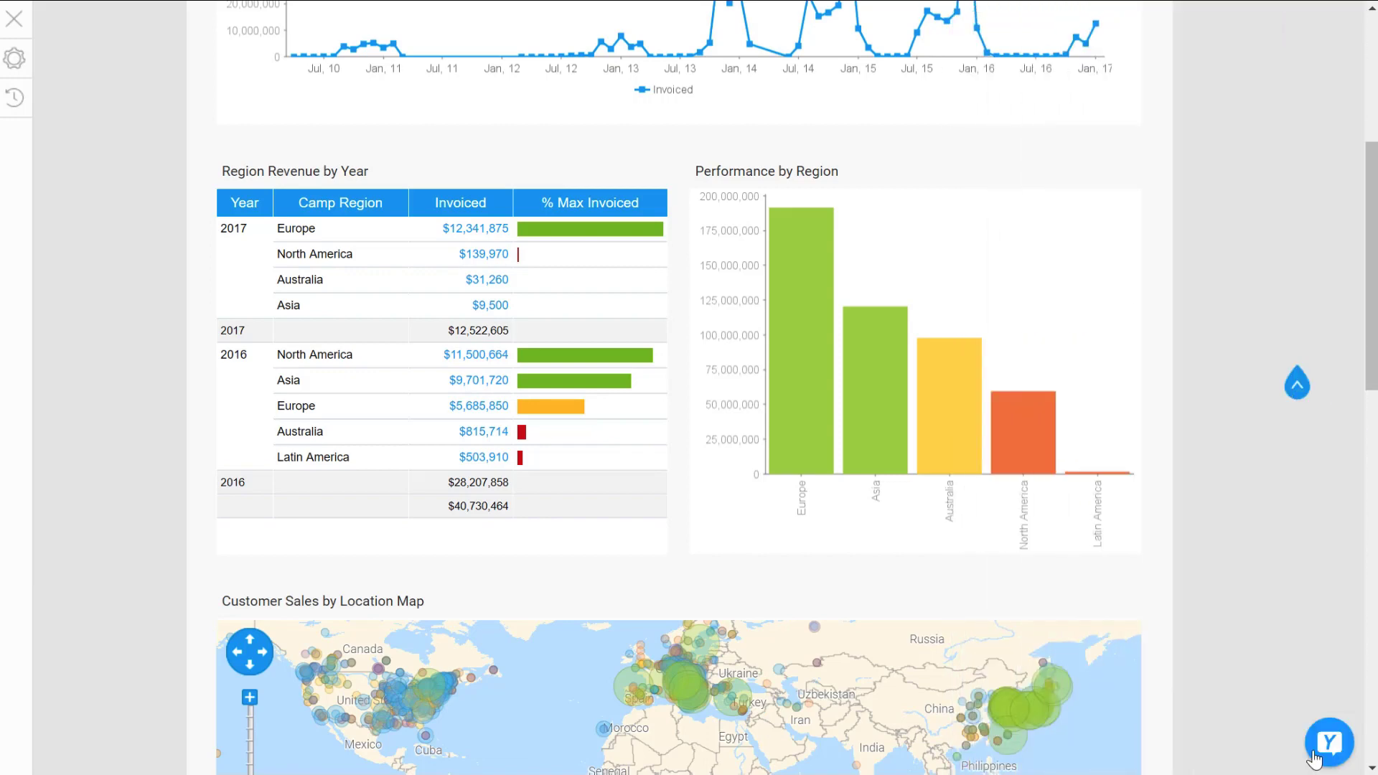
mouse_move(1232, 750)
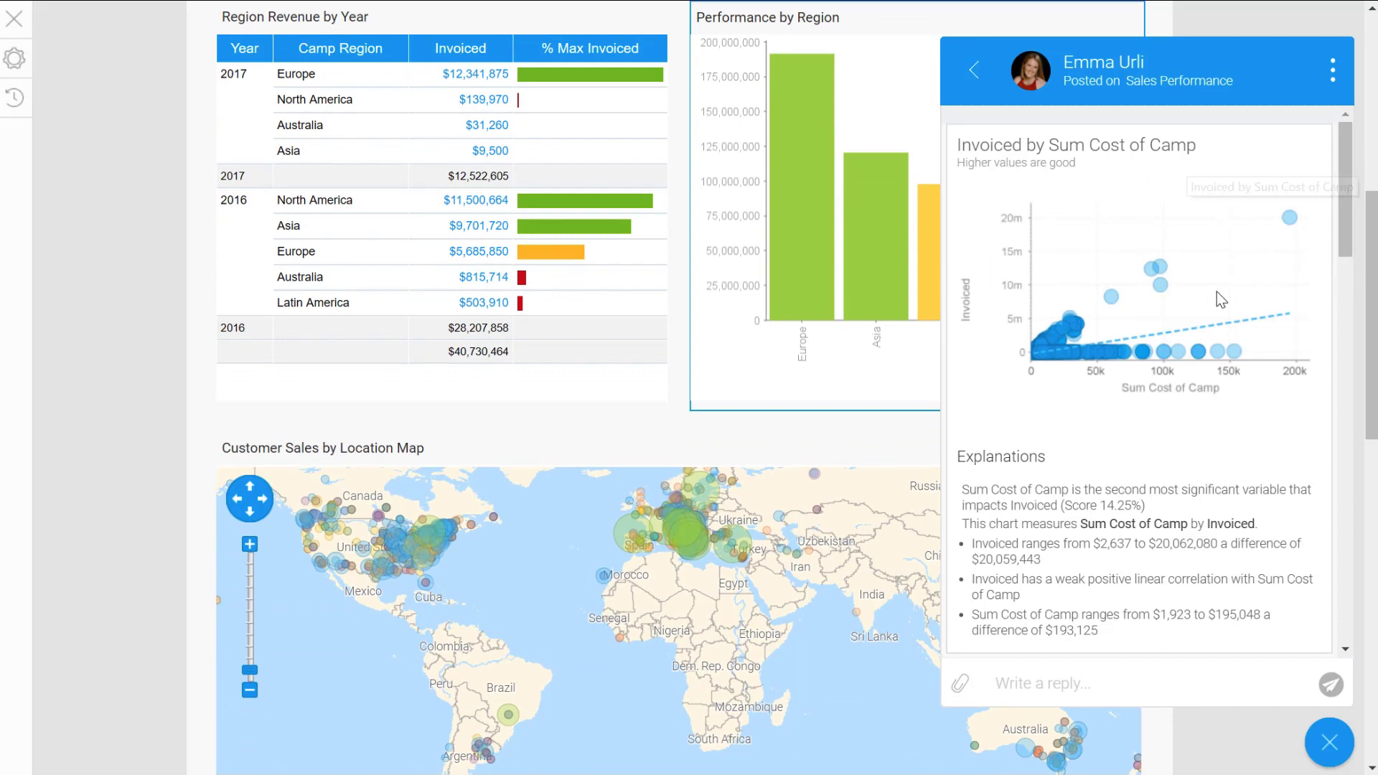
scroll("down", 3)
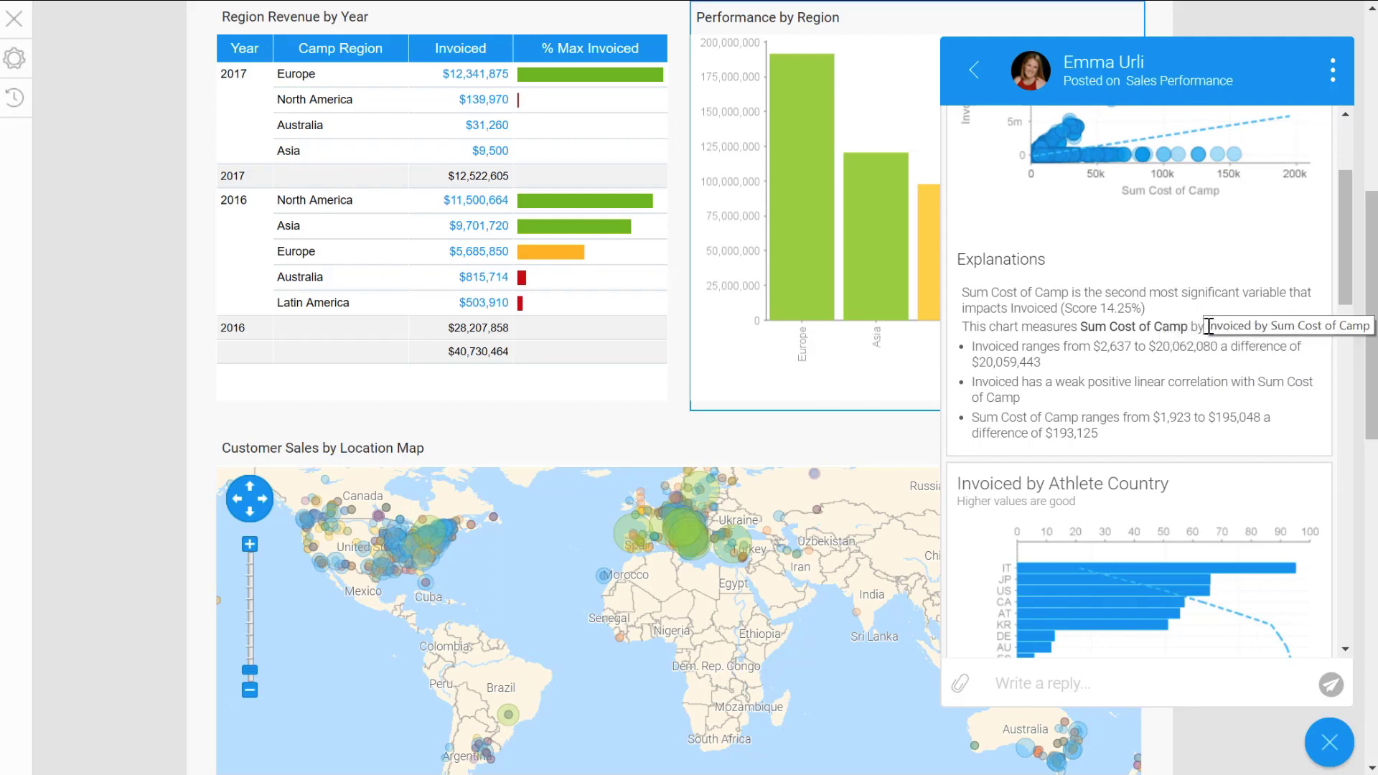
mouse_move(870, 175)
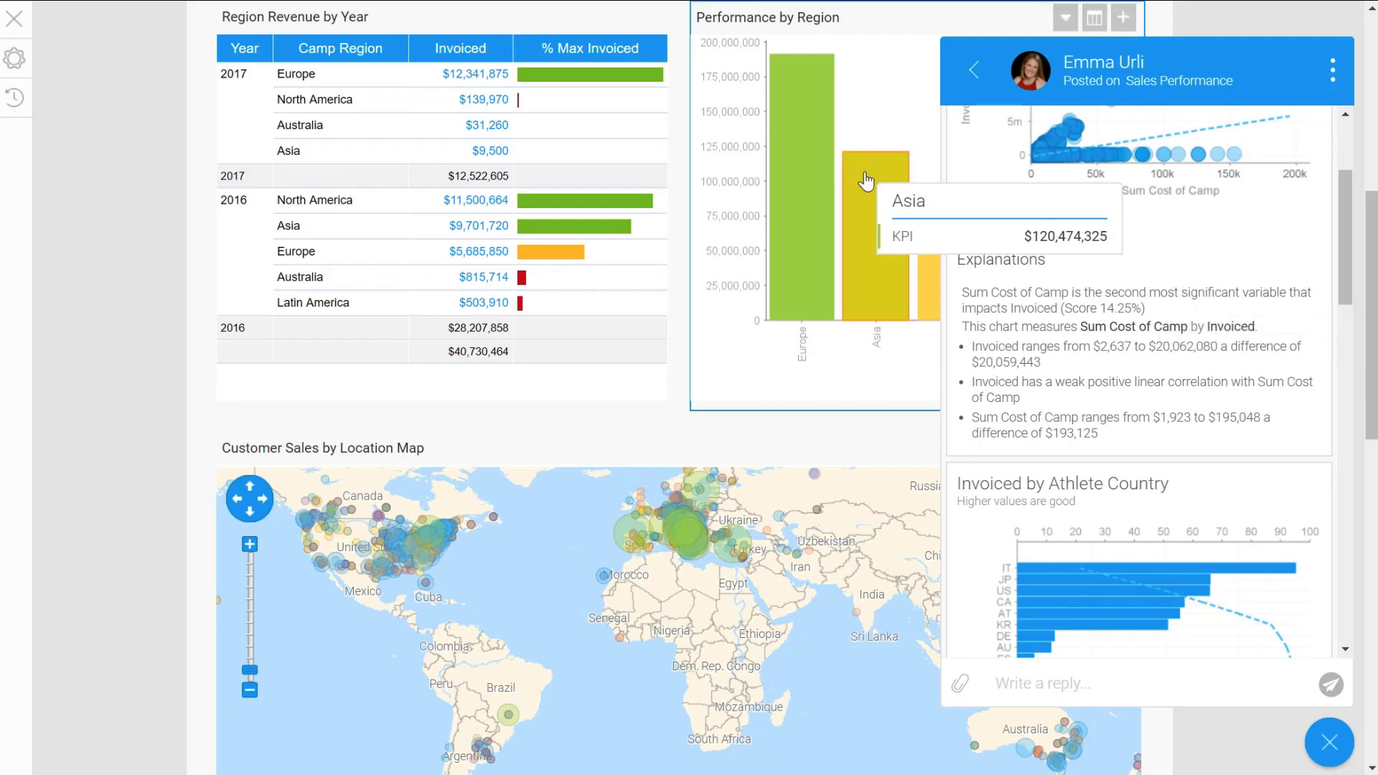
mouse_move(1287, 484)
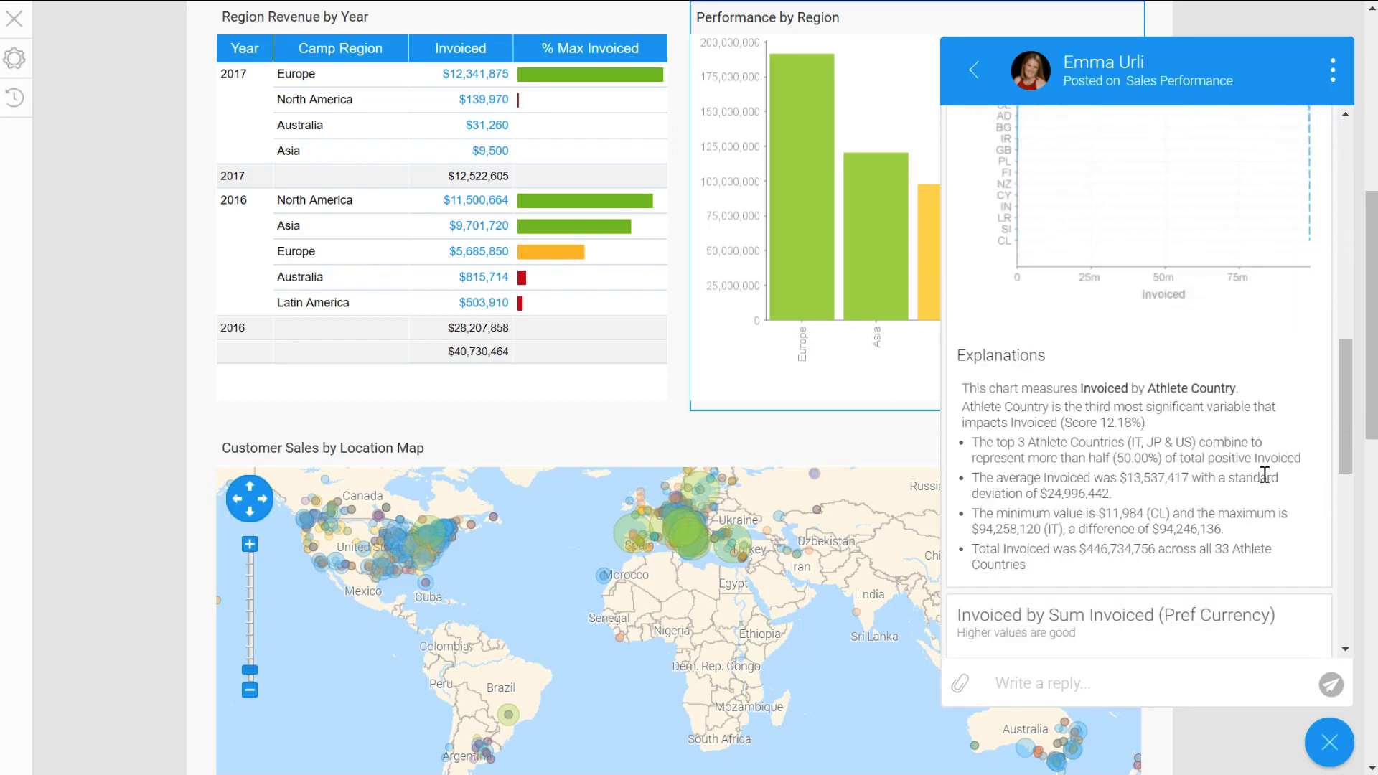
scroll("down", 3)
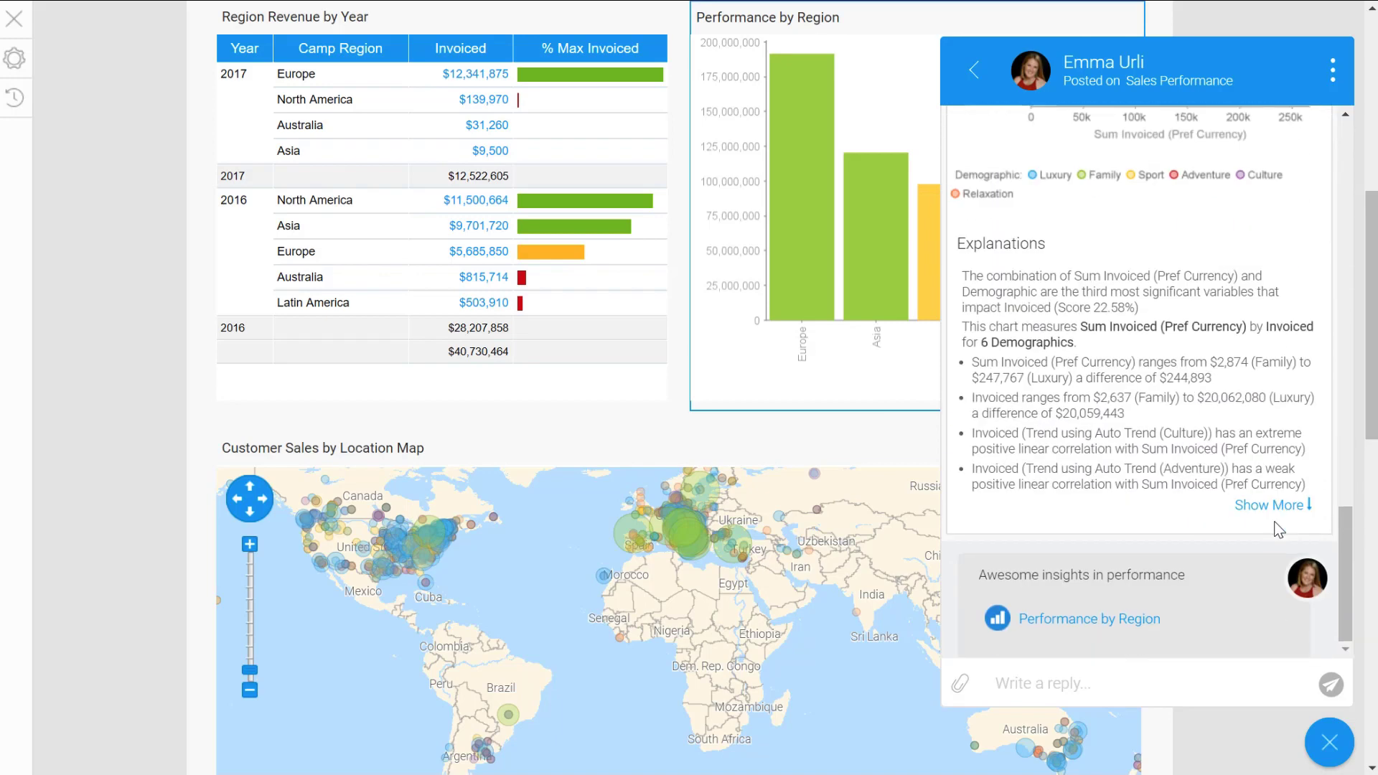
left_click(973, 70)
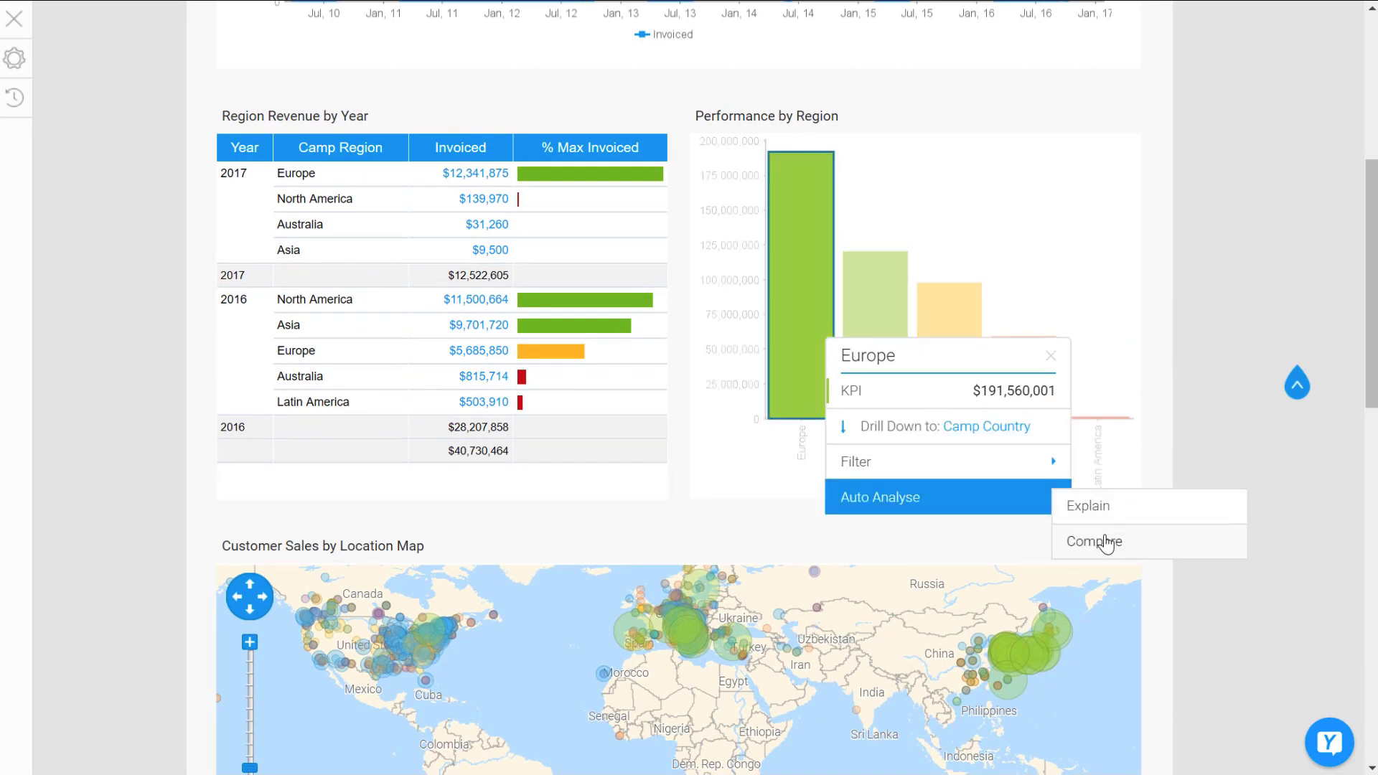
- Run an Auto Analyse comparison of Europe's KPI against Asia
left_click(1092, 541)
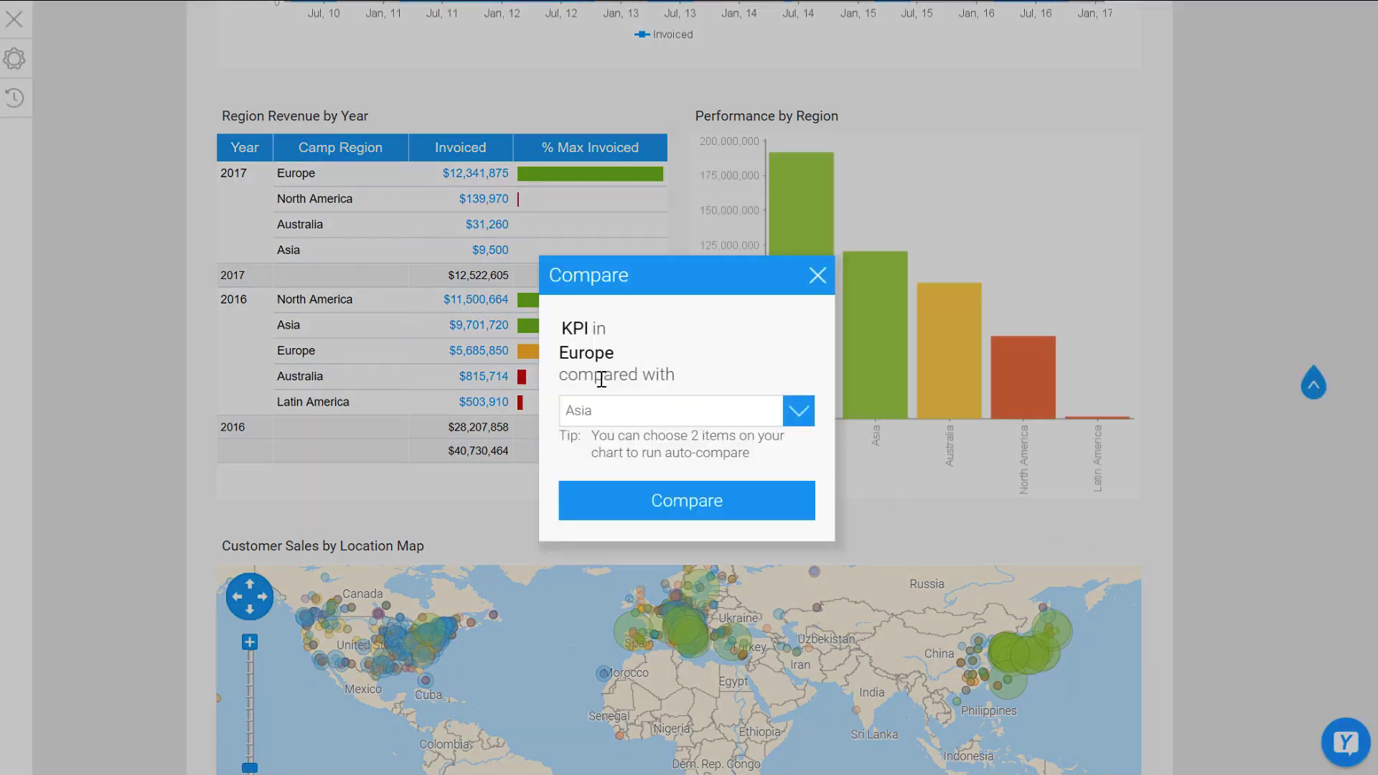
mouse_move(772, 425)
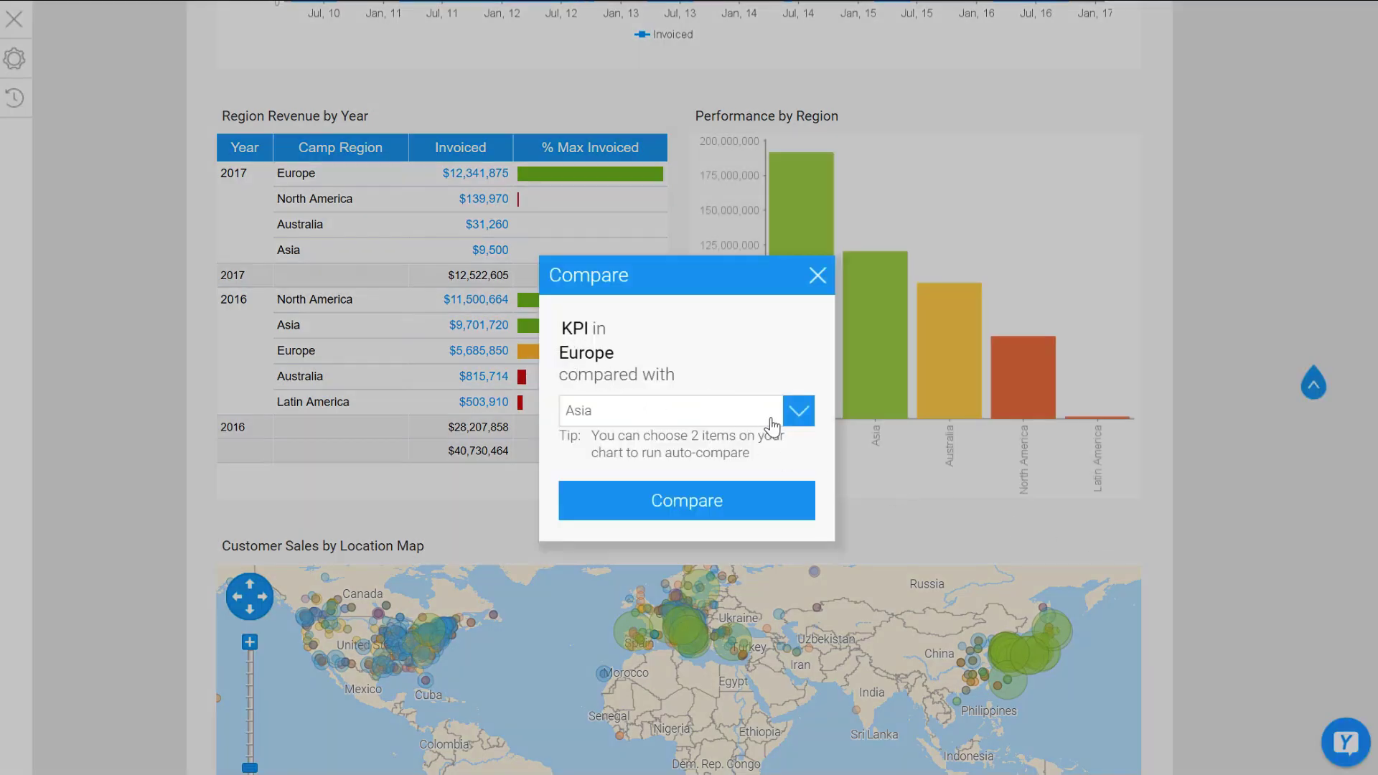
left_click(798, 410)
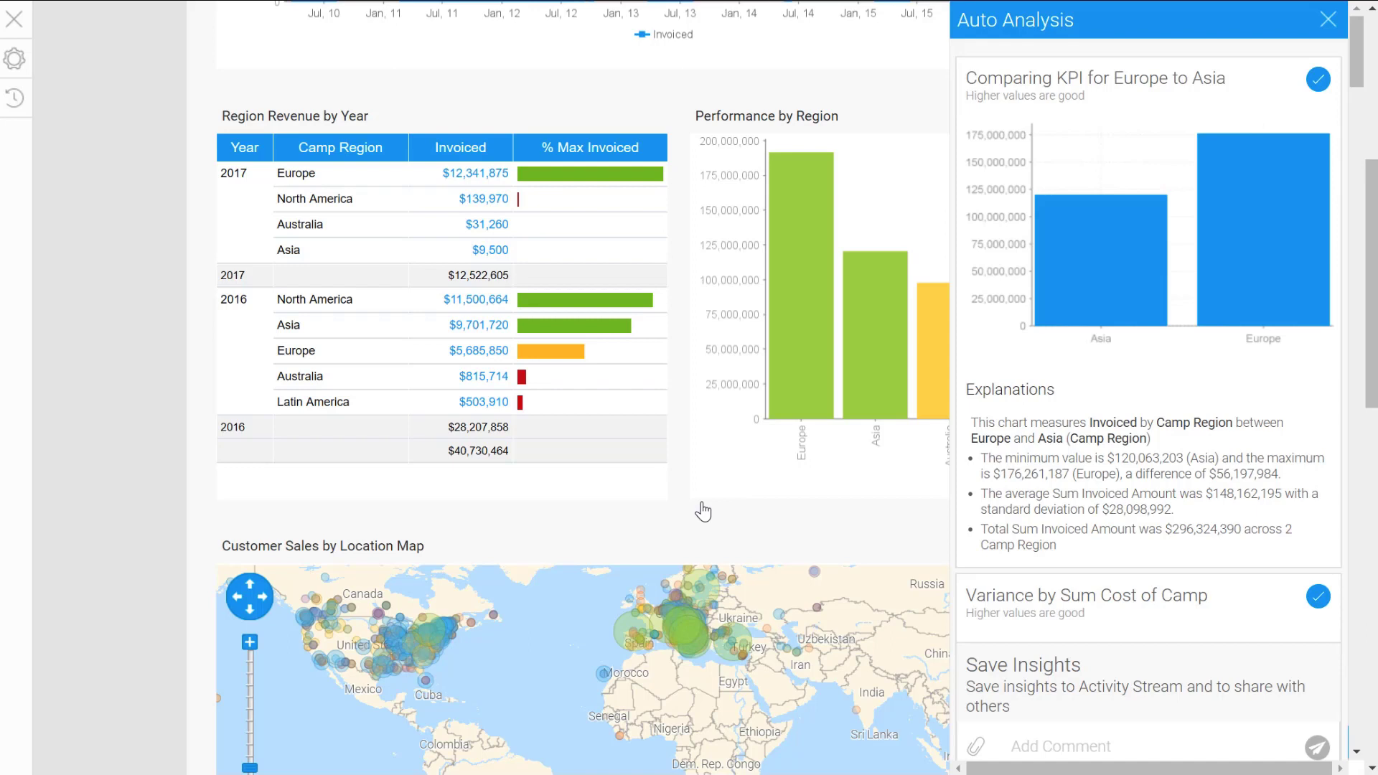
mouse_move(1189, 289)
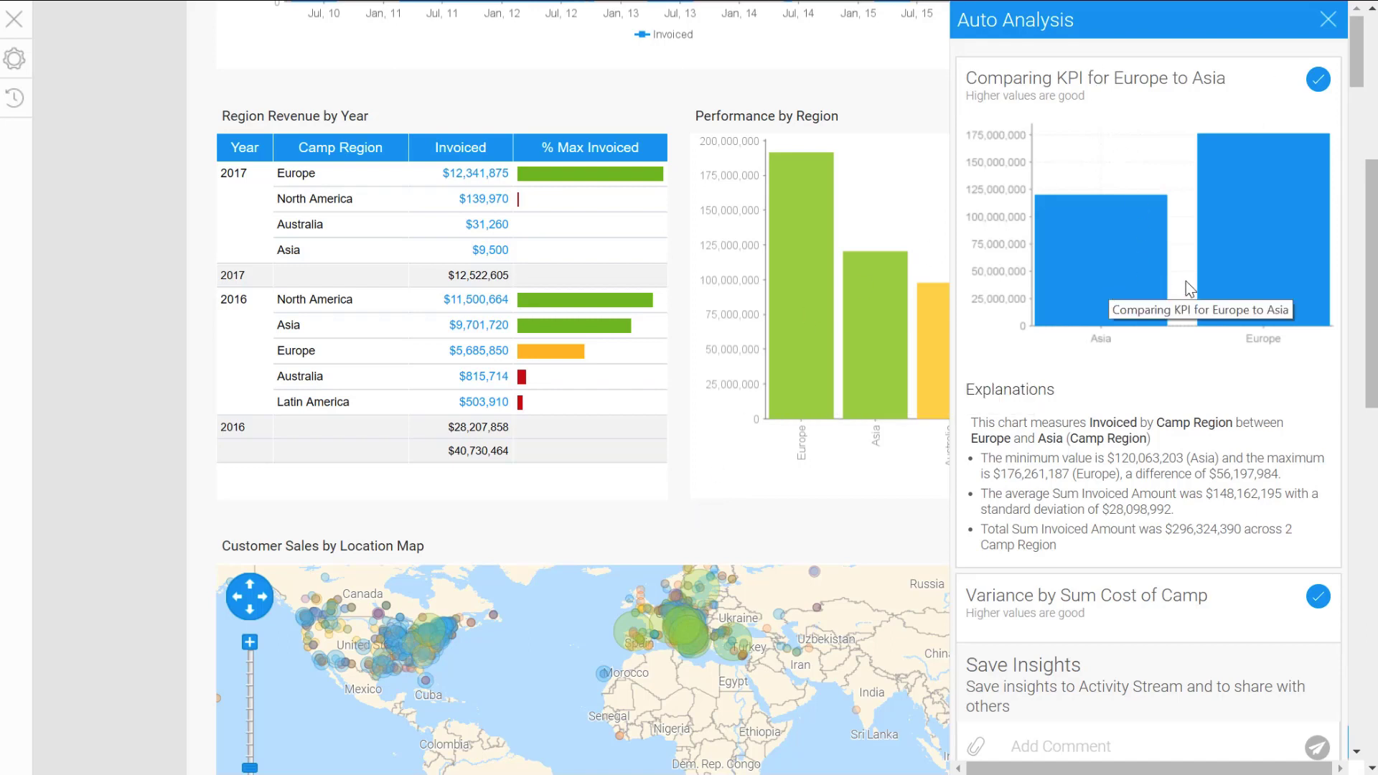
mouse_move(1143, 588)
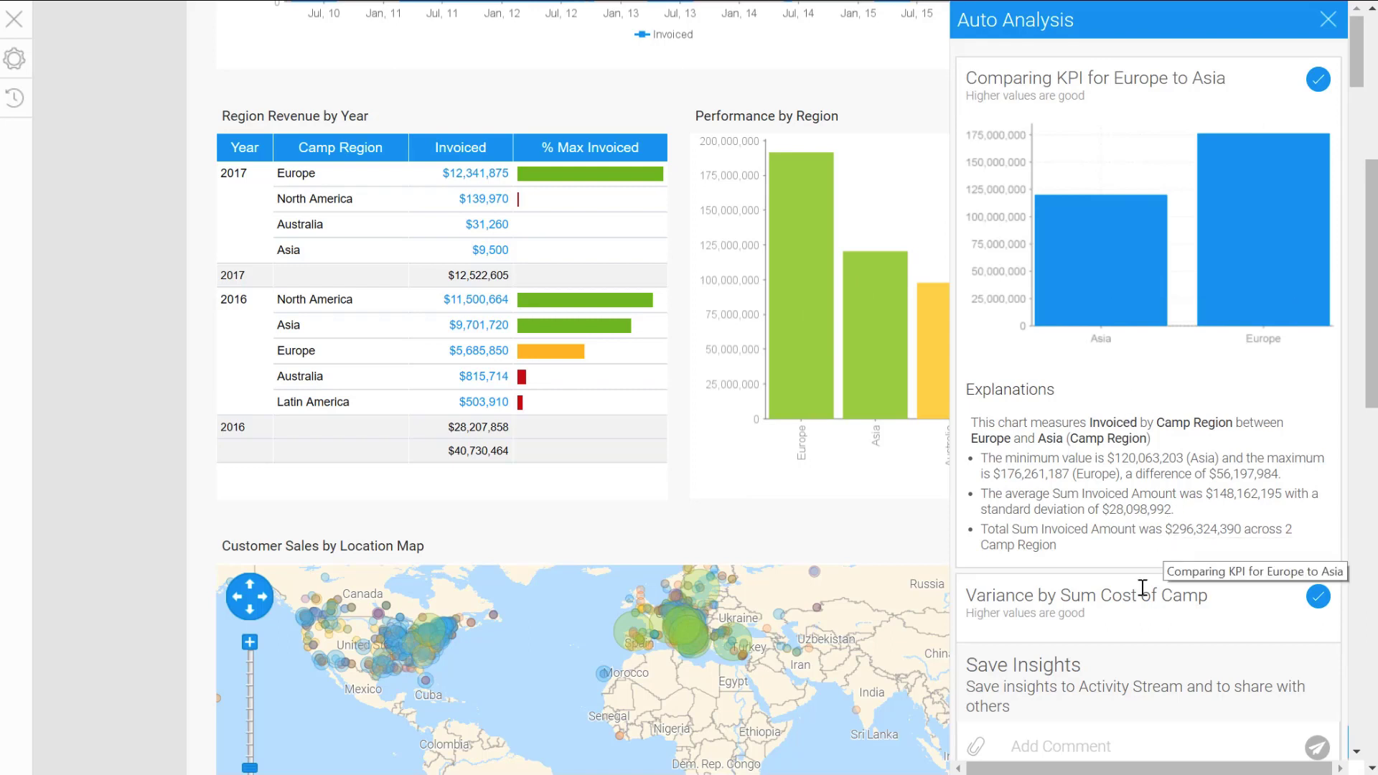
mouse_move(1275, 600)
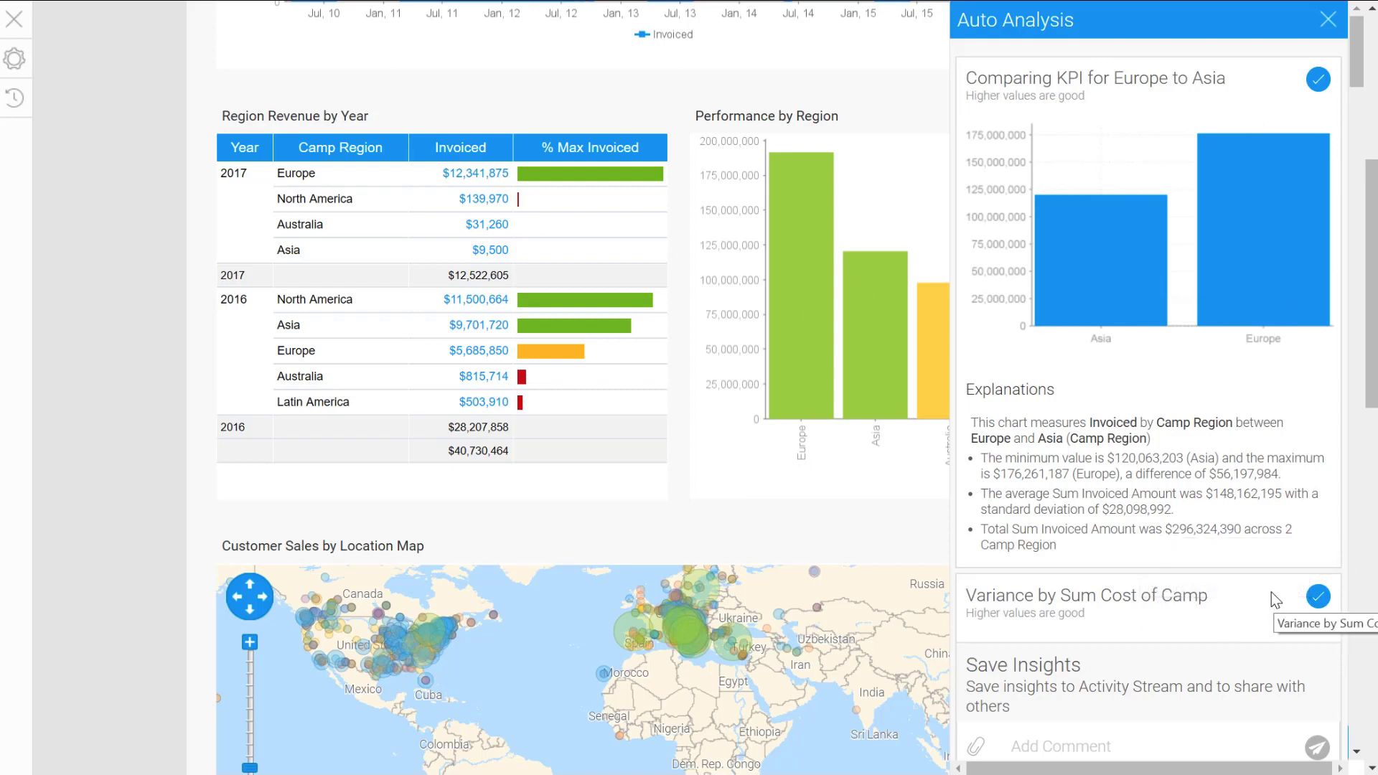
mouse_move(1296, 391)
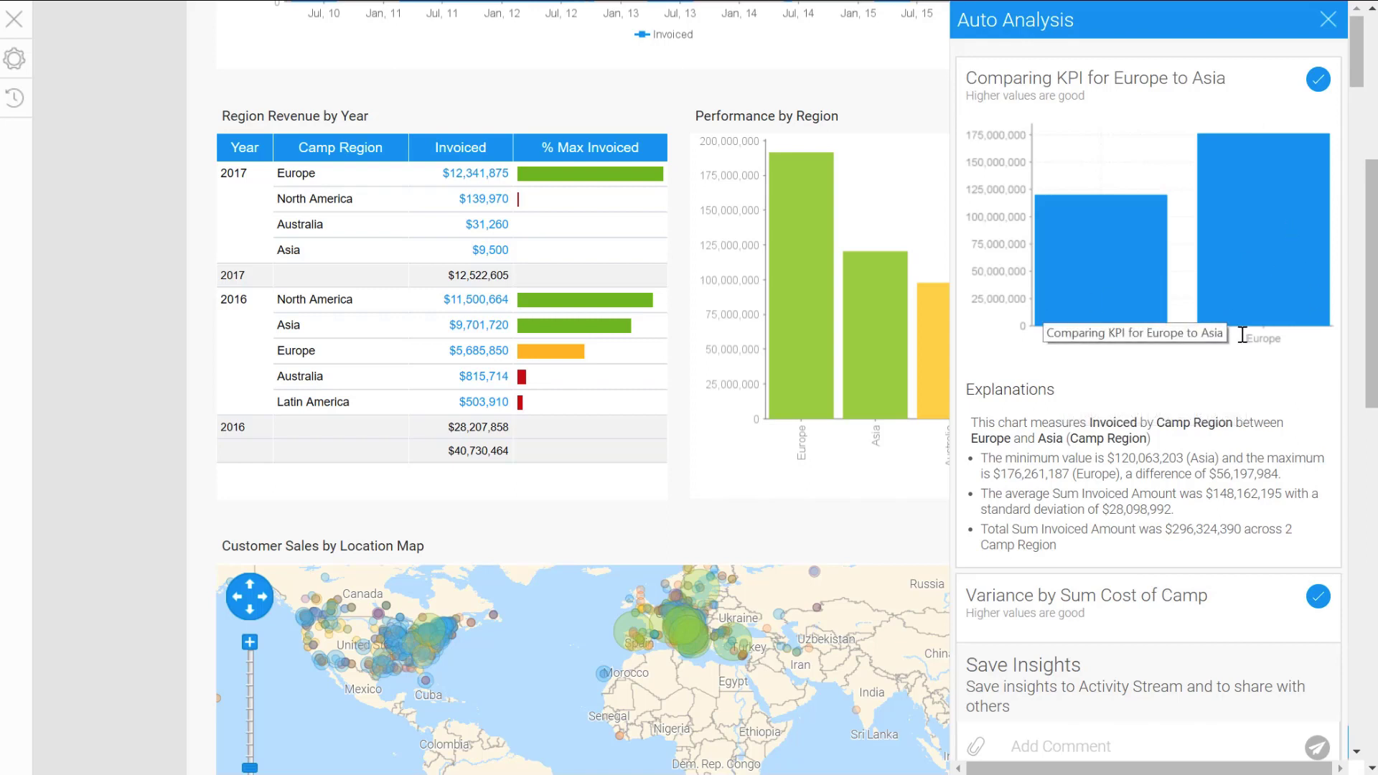
- Scroll through the Europe vs Asia insights down to Variance by Athlete Country and Demographic
scroll("down", 3)
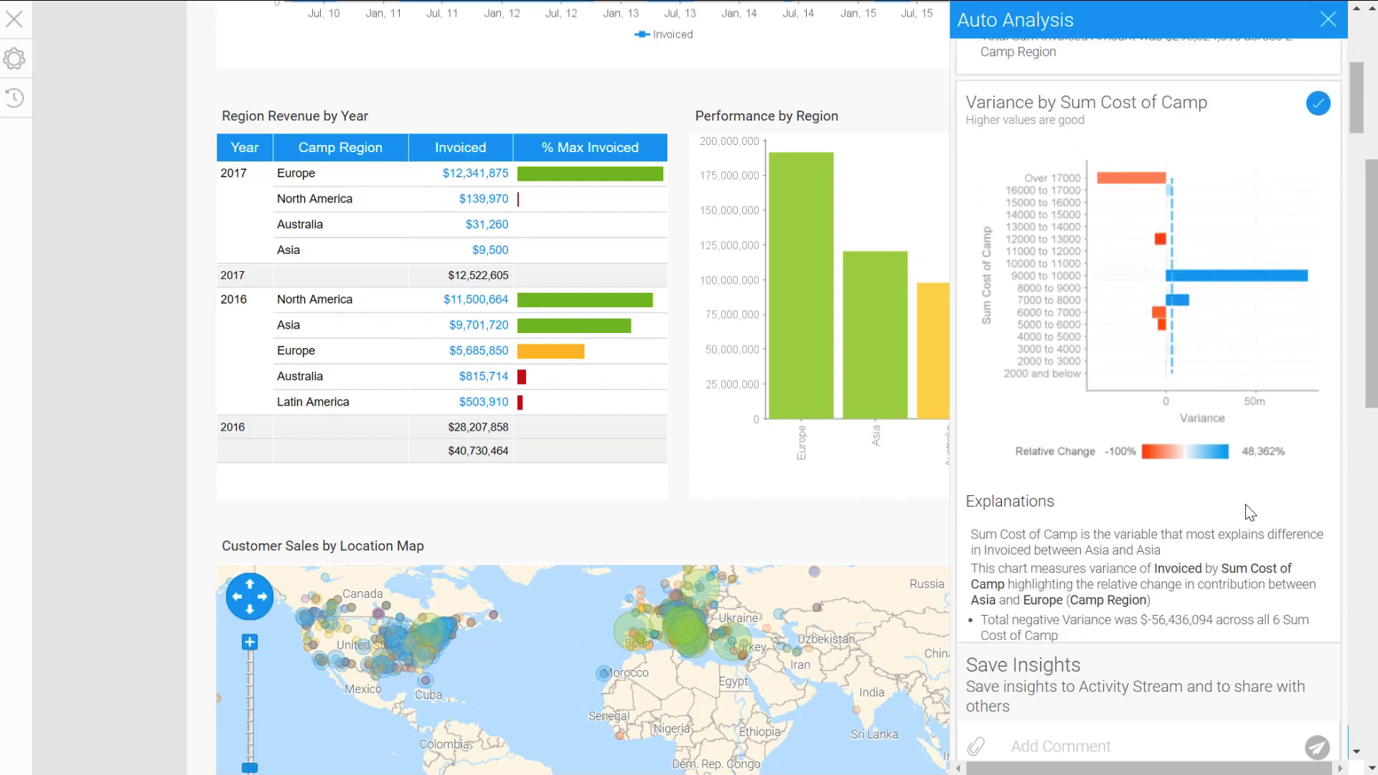
mouse_move(1144, 193)
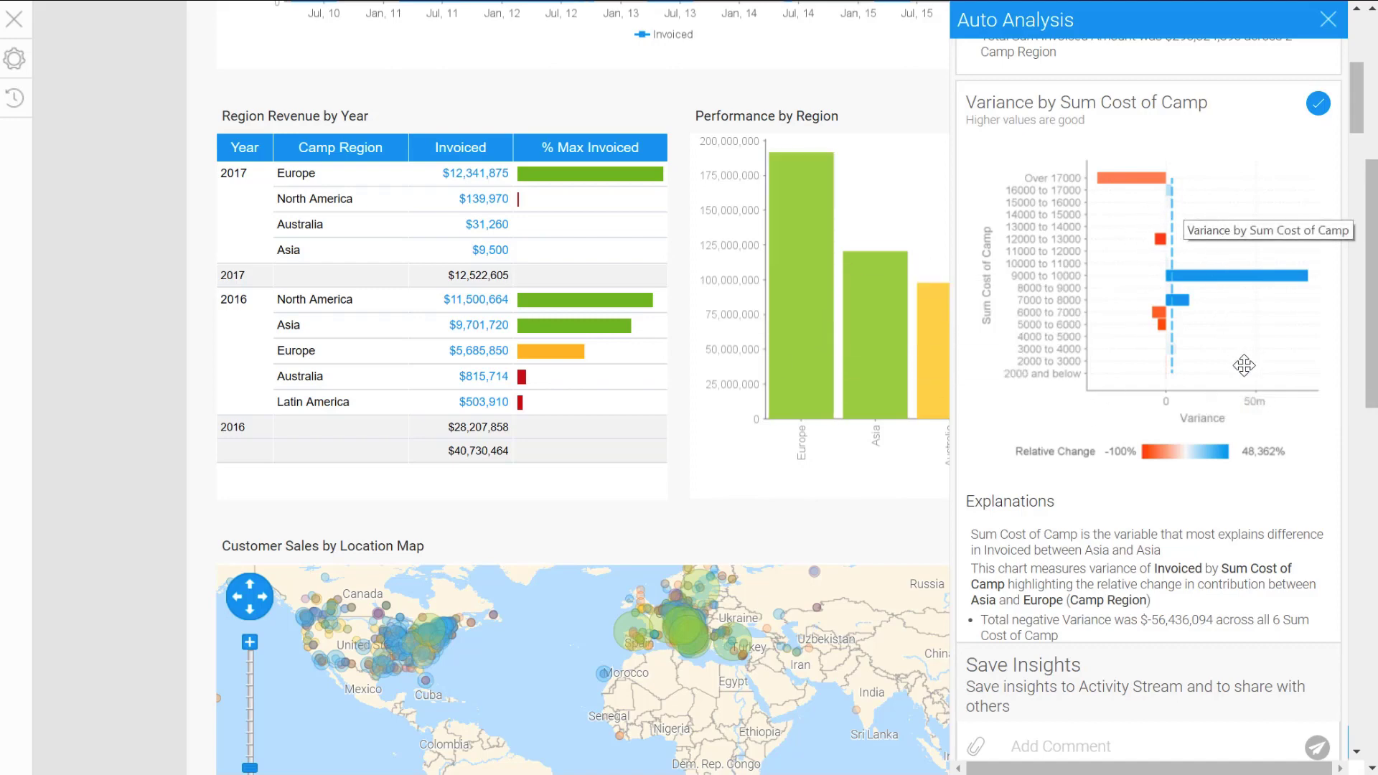
scroll("down", 3)
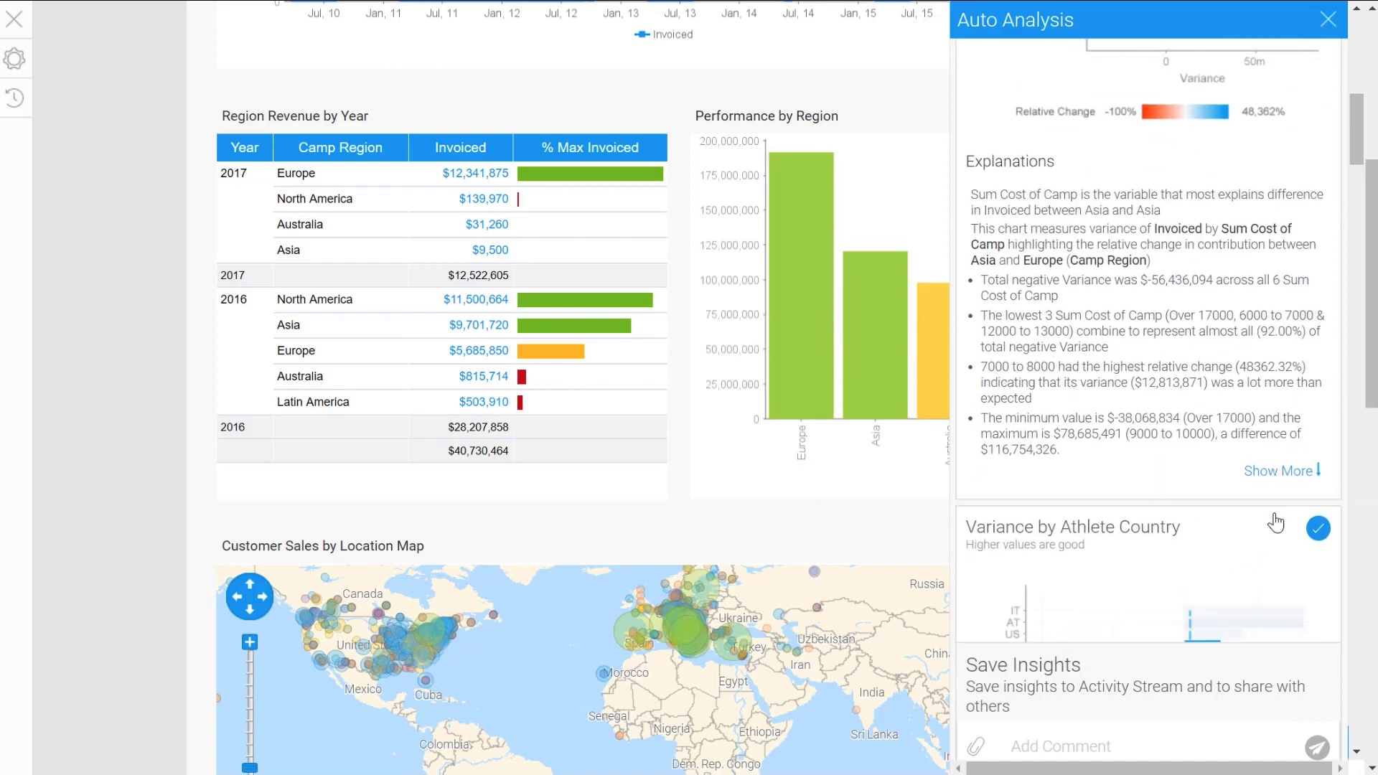
scroll("down", 3)
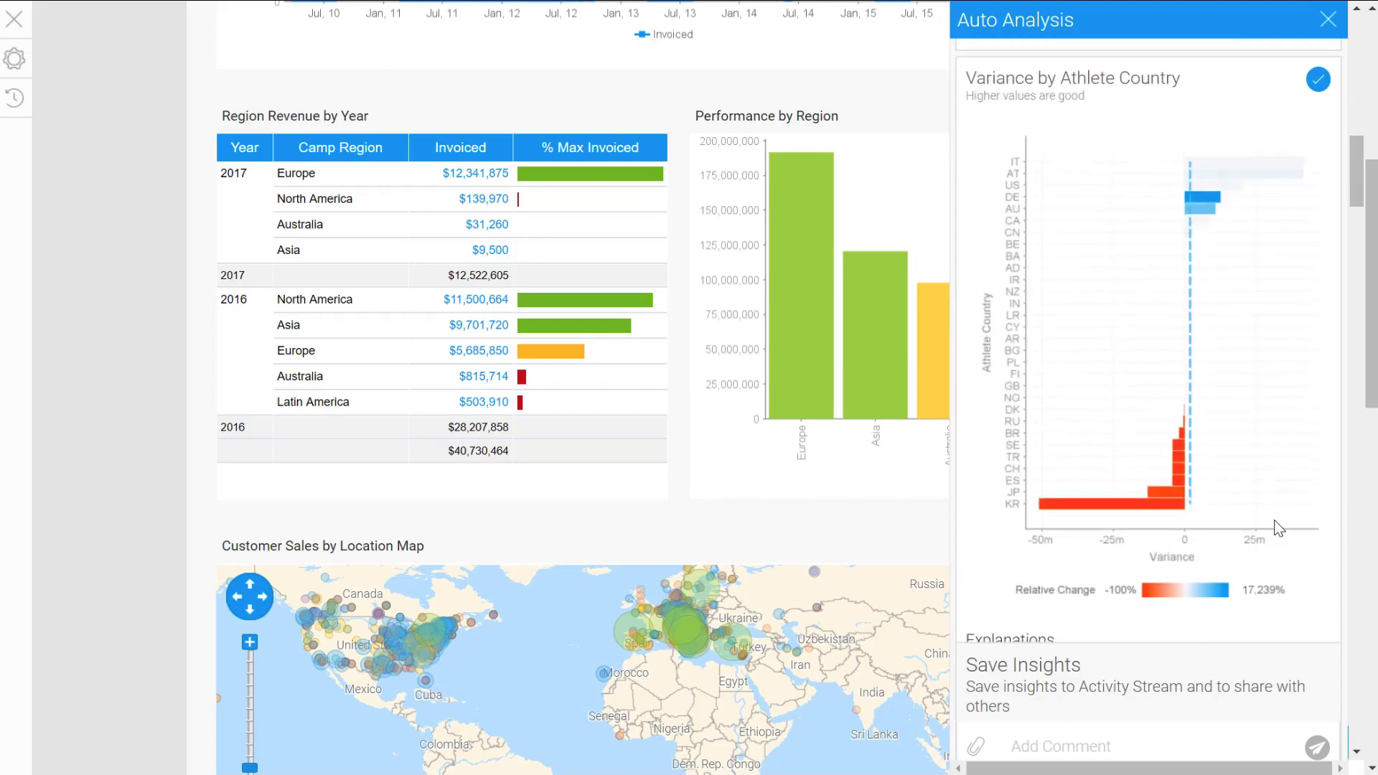
scroll("down", 3)
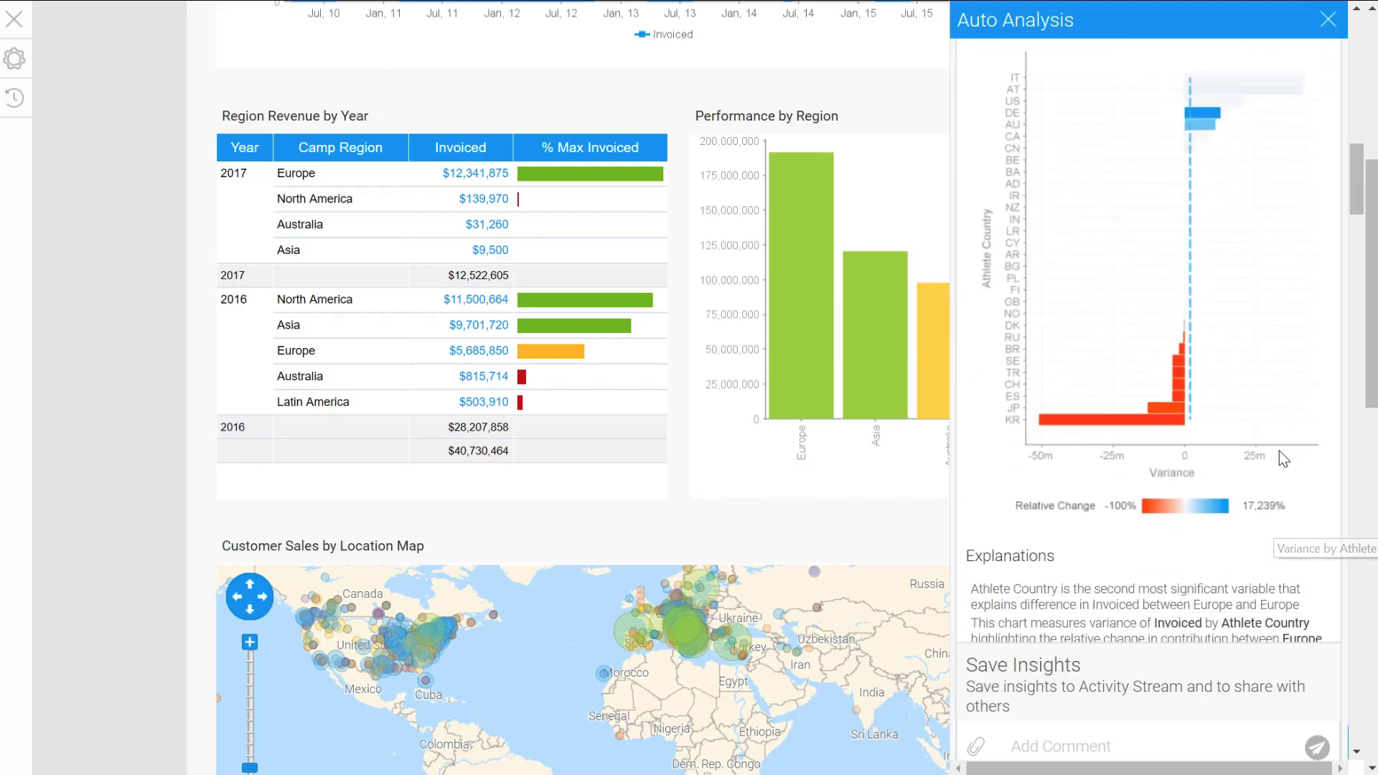
scroll("down", 3)
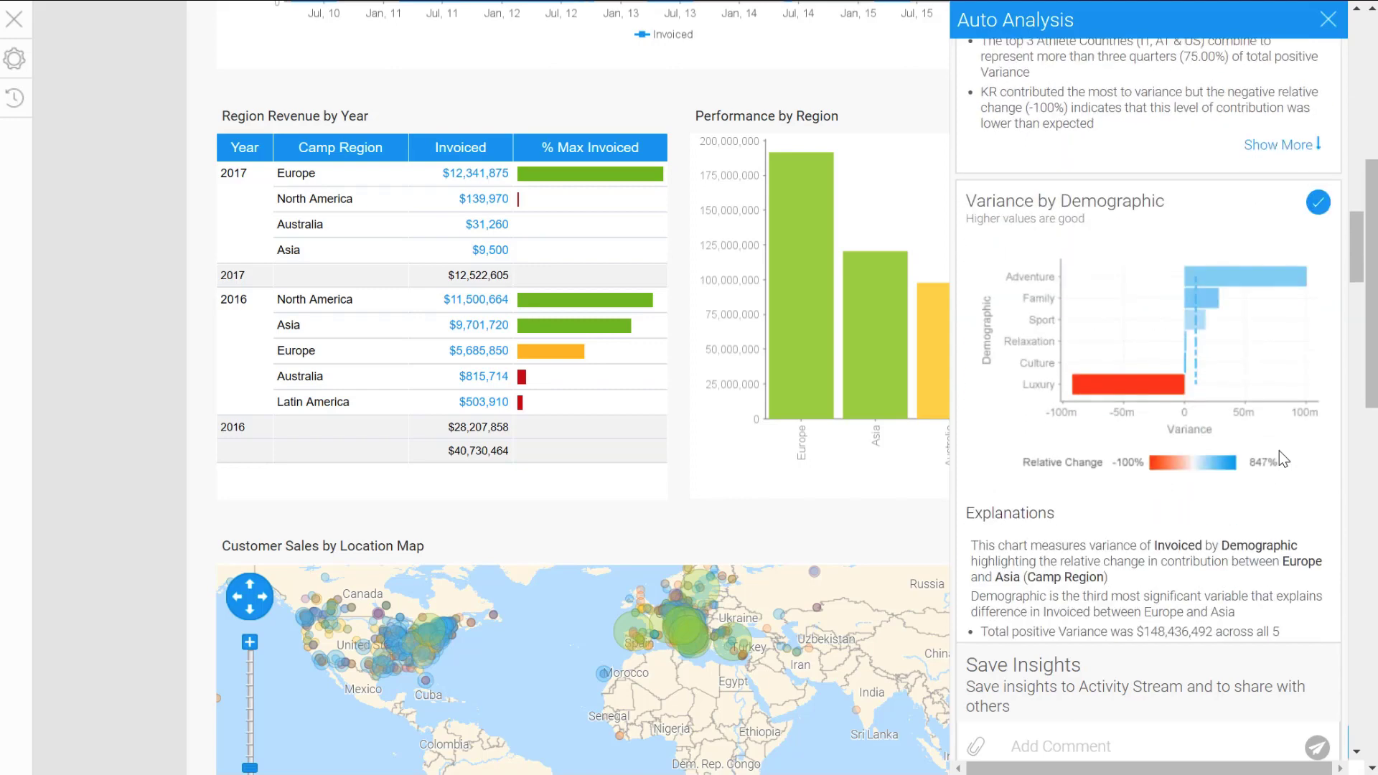
scroll("down", 3)
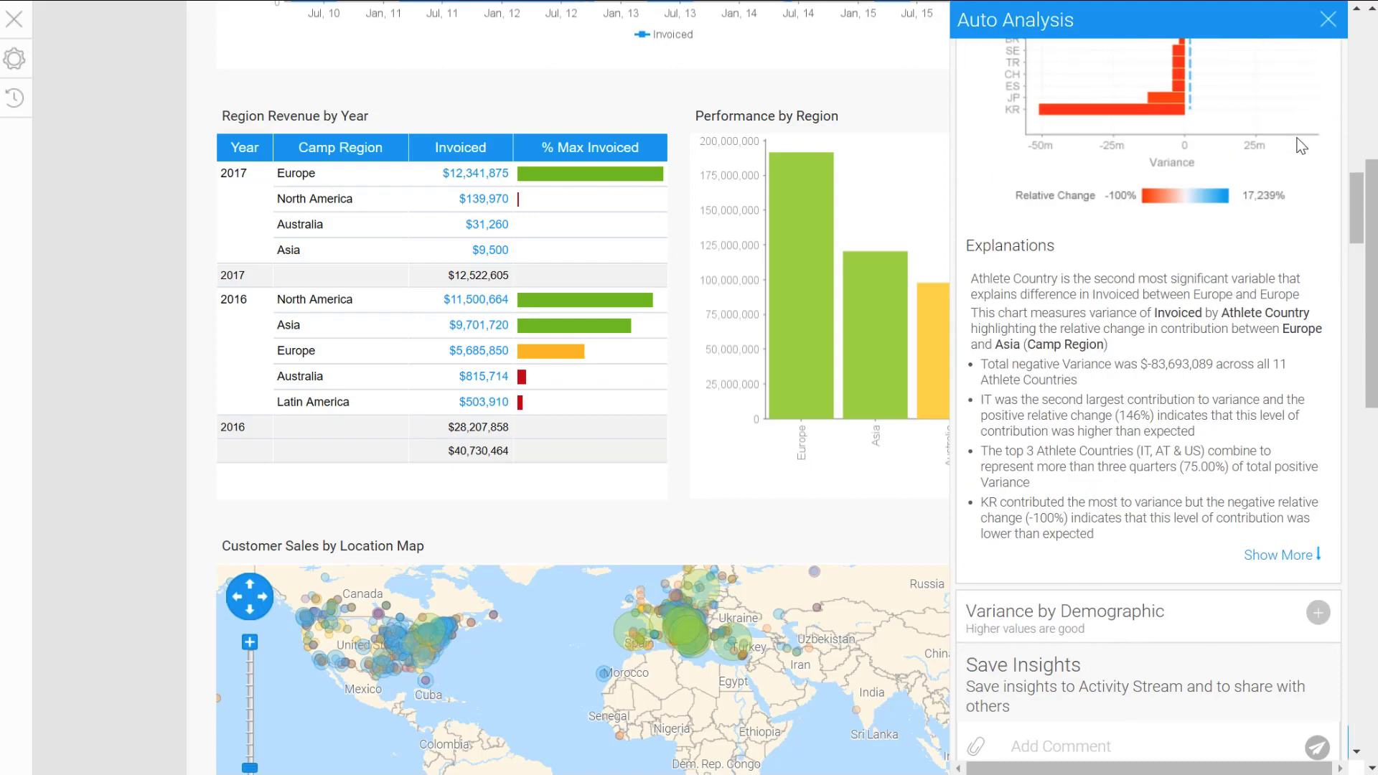
scroll("down", 3)
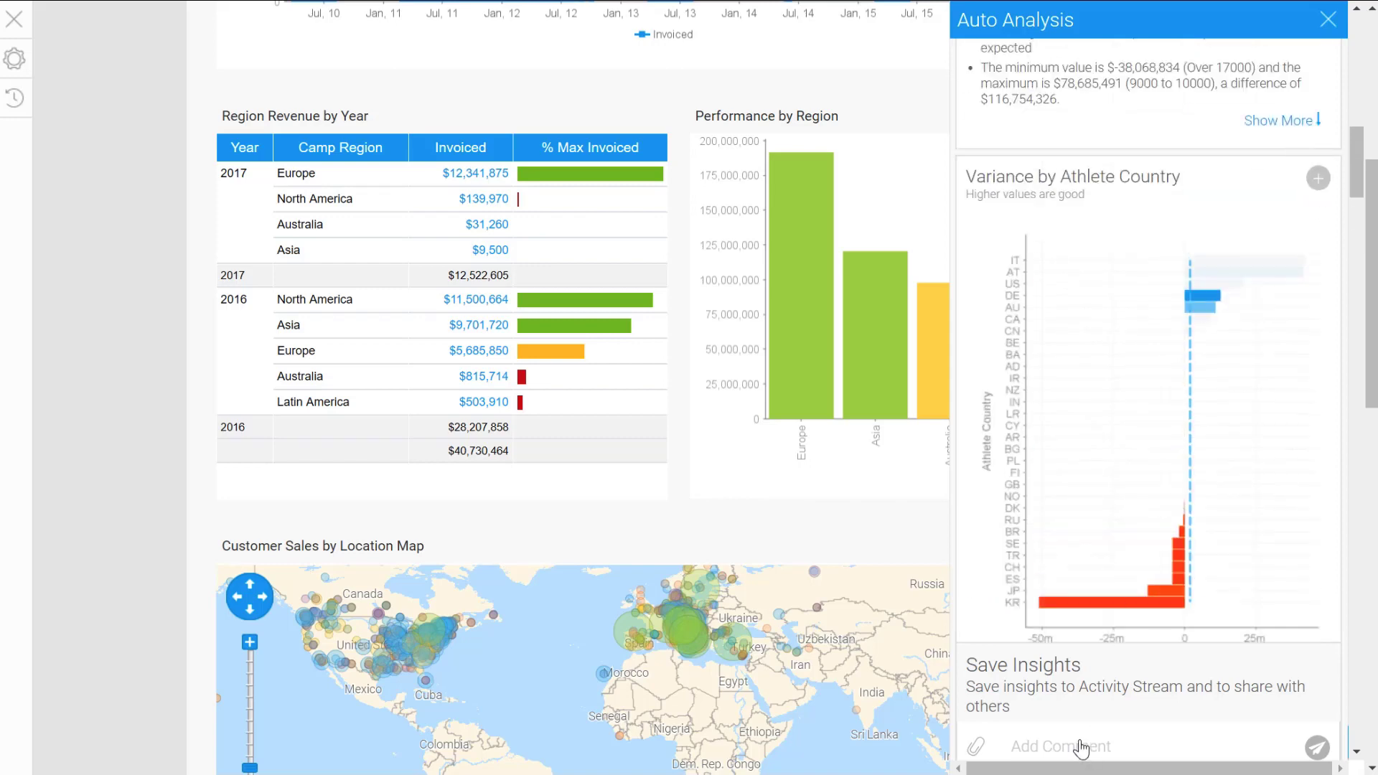
mouse_move(1334, 736)
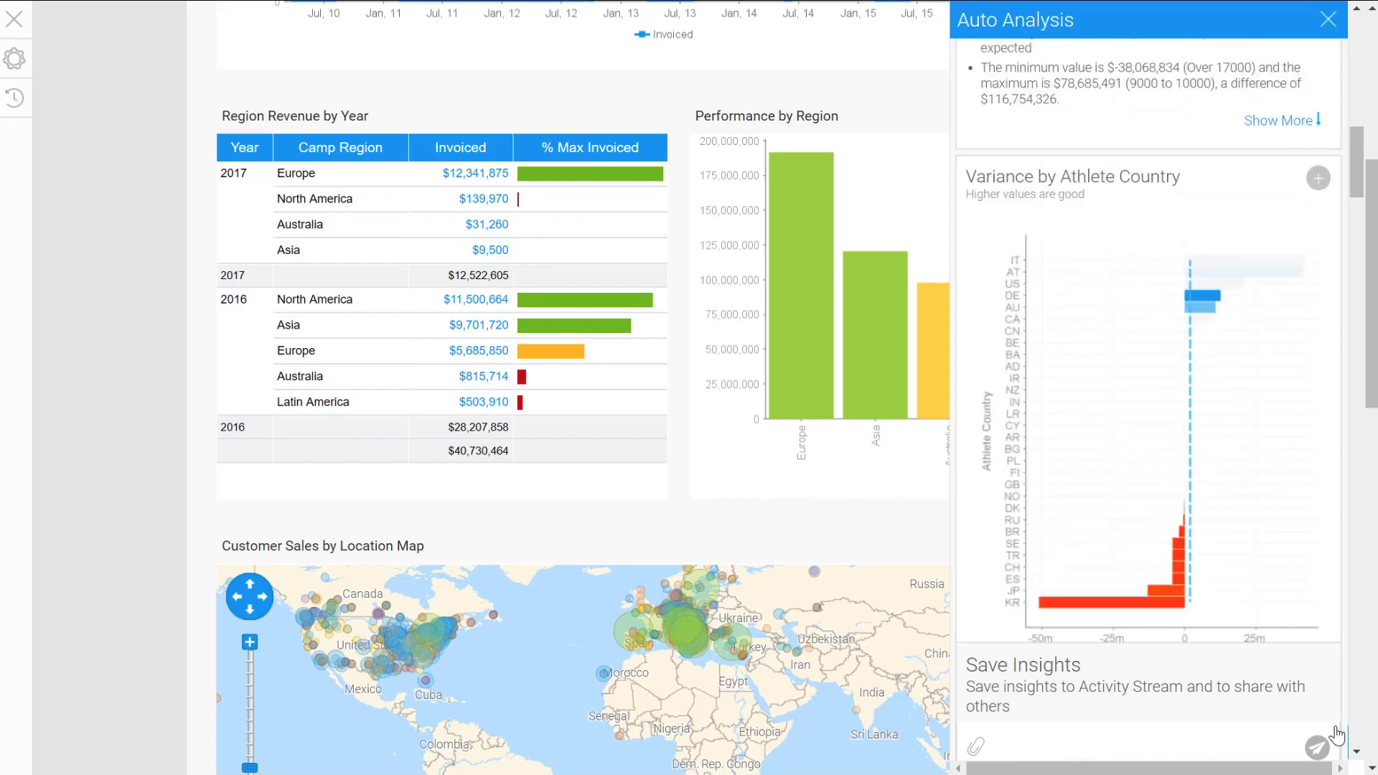